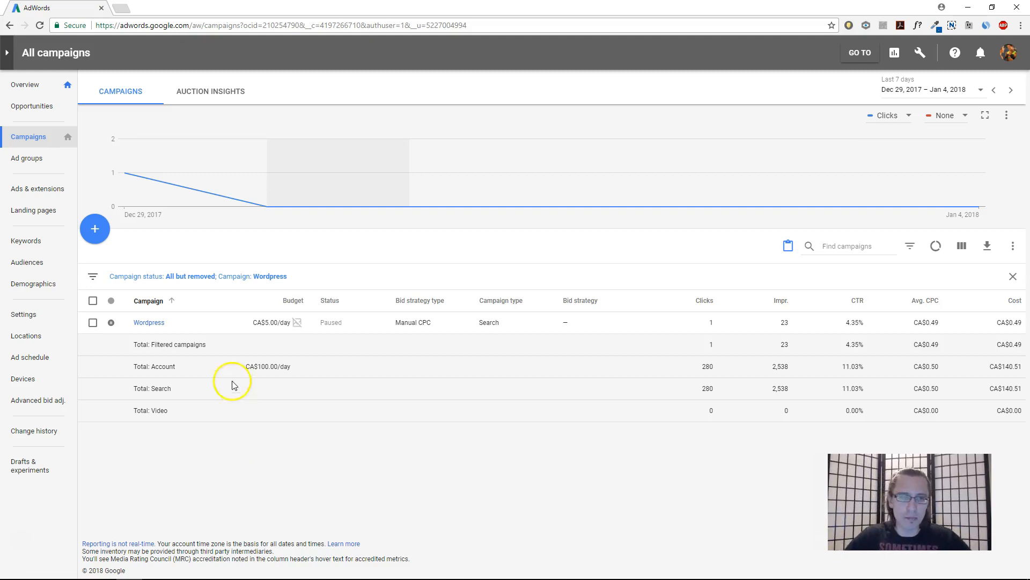
Paste a copy of the Wordpress campaign with 'Pause new campaigns after pasting' enabled
{"action": "left_click", "coordinate": [92, 322]}
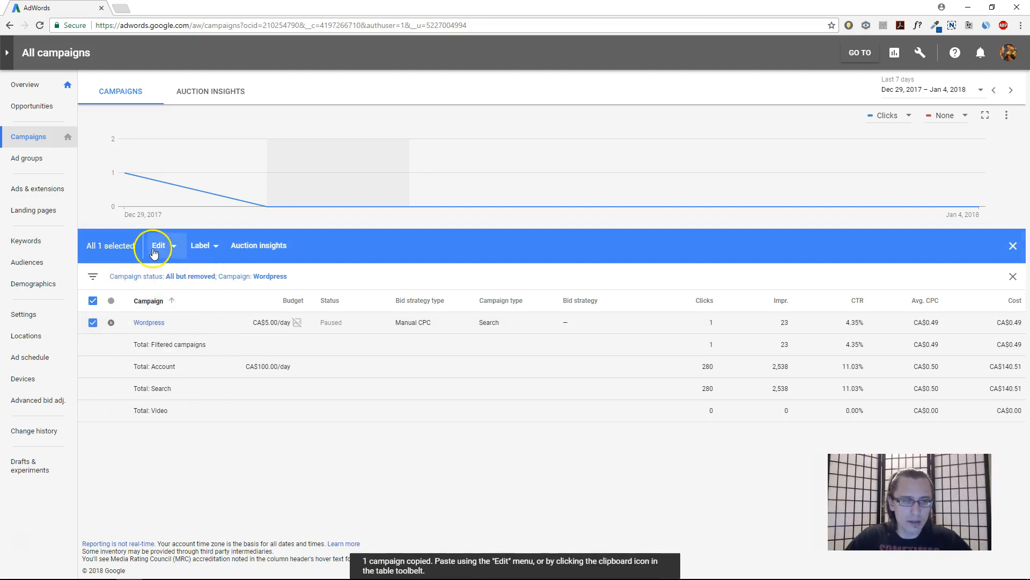
{"action": "left_click", "coordinate": [157, 245]}
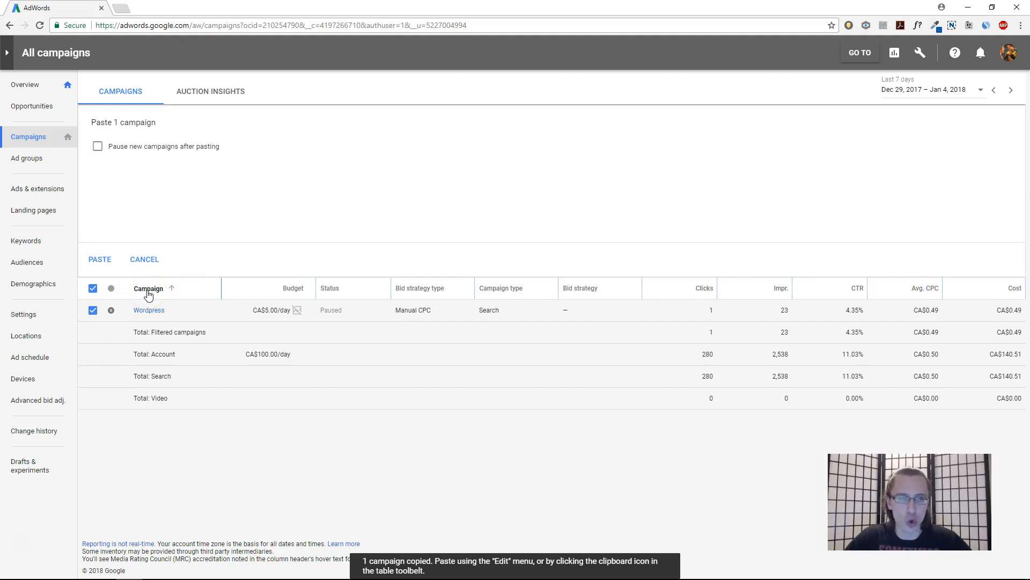
{"action": "left_click", "coordinate": [96, 146]}
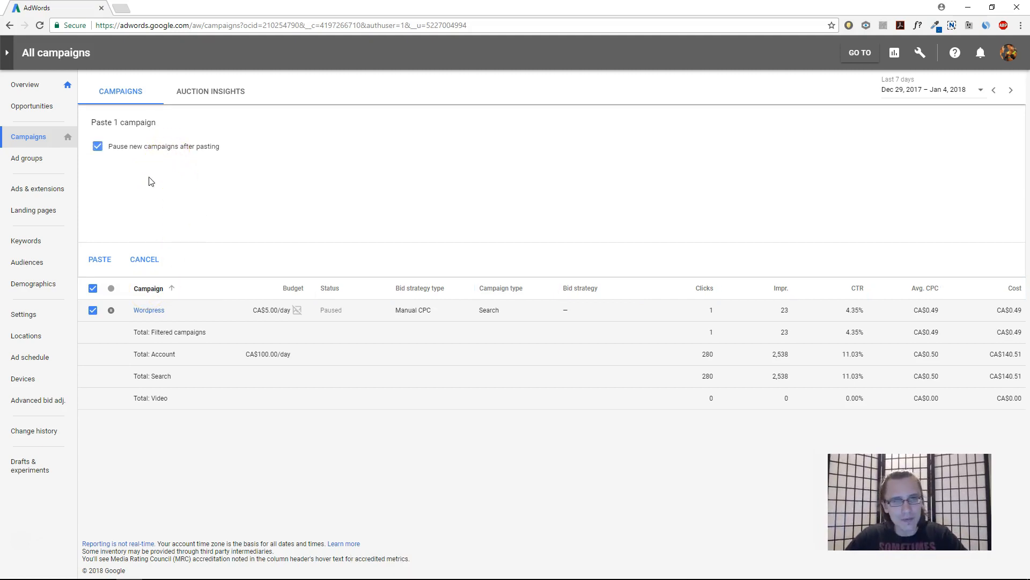
{"action": "left_click", "coordinate": [100, 259]}
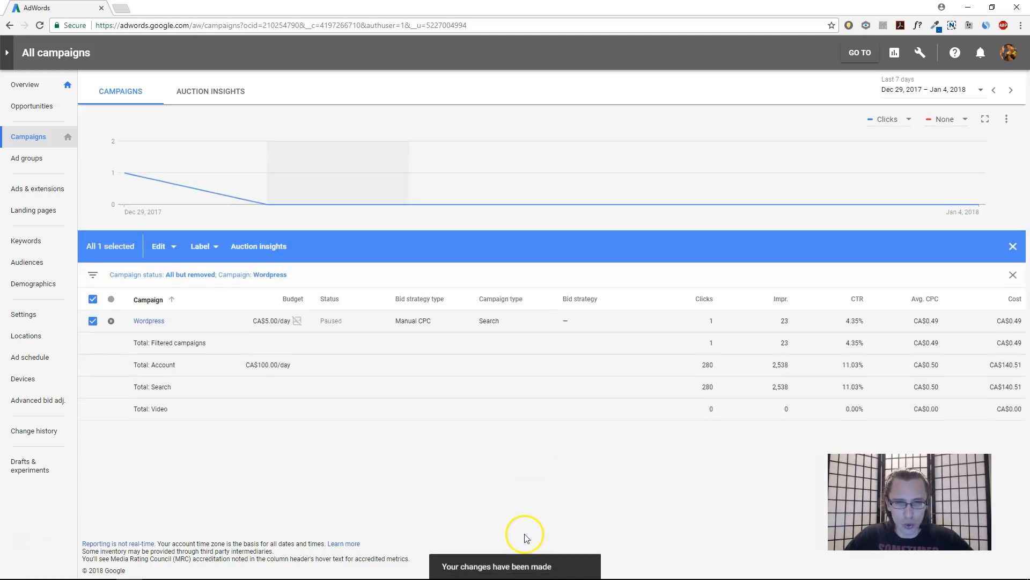
{"action": "mouse_move", "coordinate": [408, 379]}
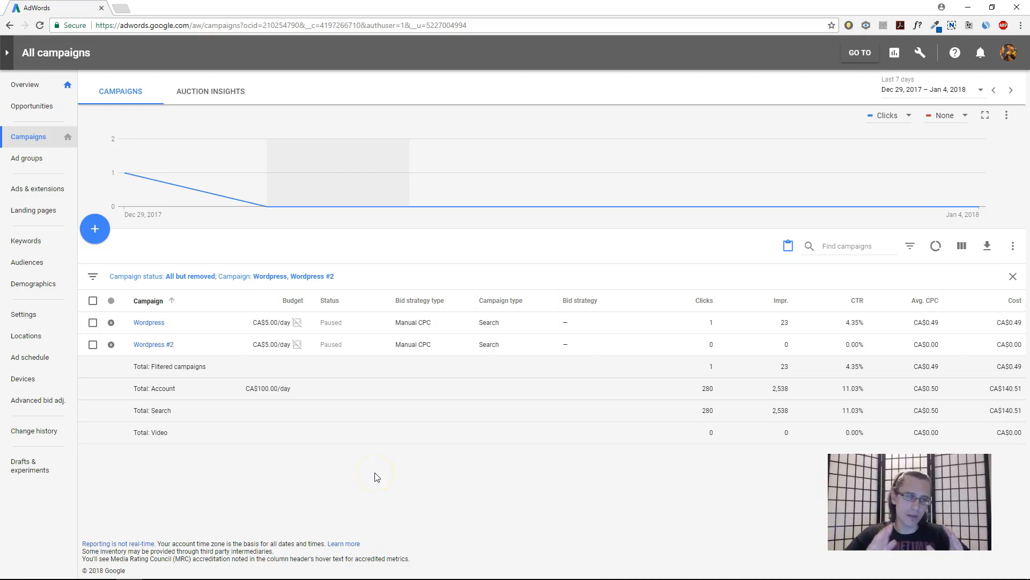
{"action": "mouse_move", "coordinate": [406, 428]}
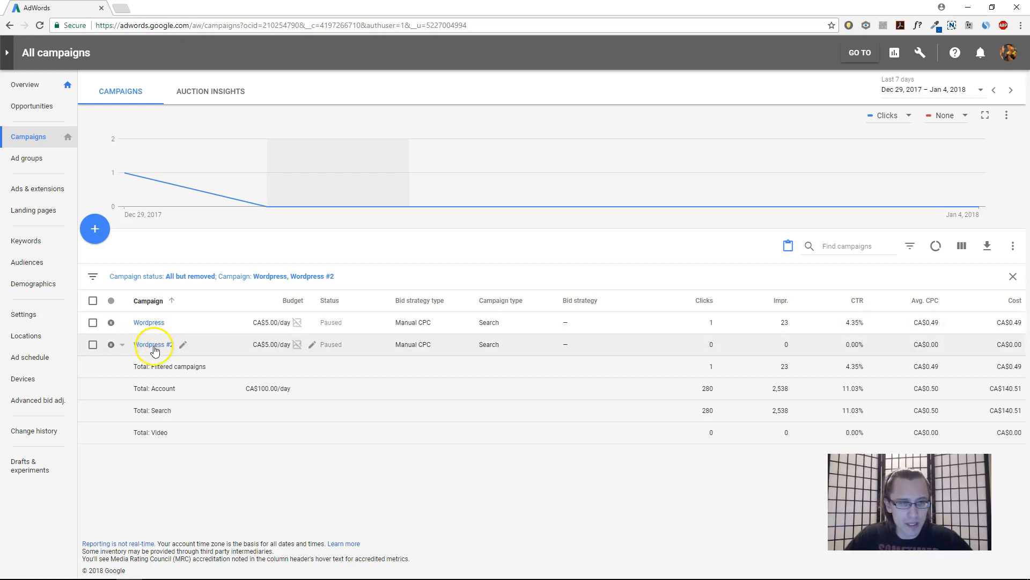
Review Ad group 1 of the Wordpress #2 copy, then return to All campaigns
{"action": "left_click", "coordinate": [152, 344]}
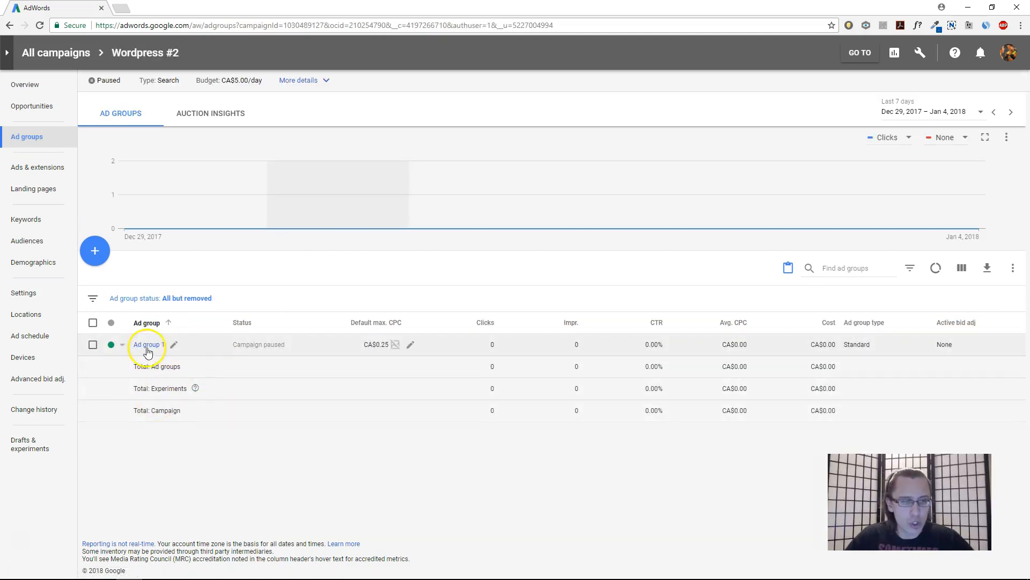
{"action": "left_click", "coordinate": [37, 166]}
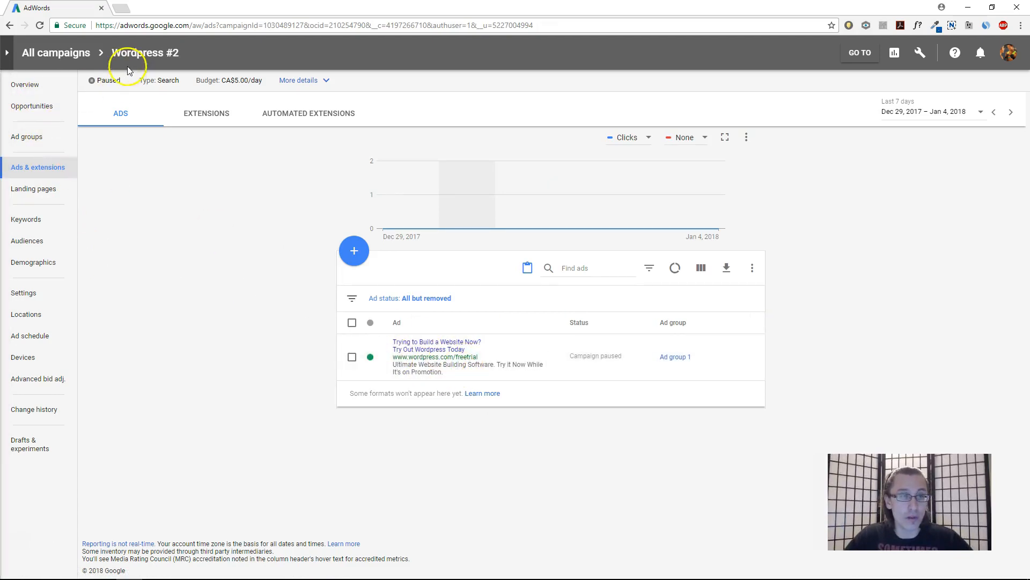
{"action": "left_click", "coordinate": [52, 52]}
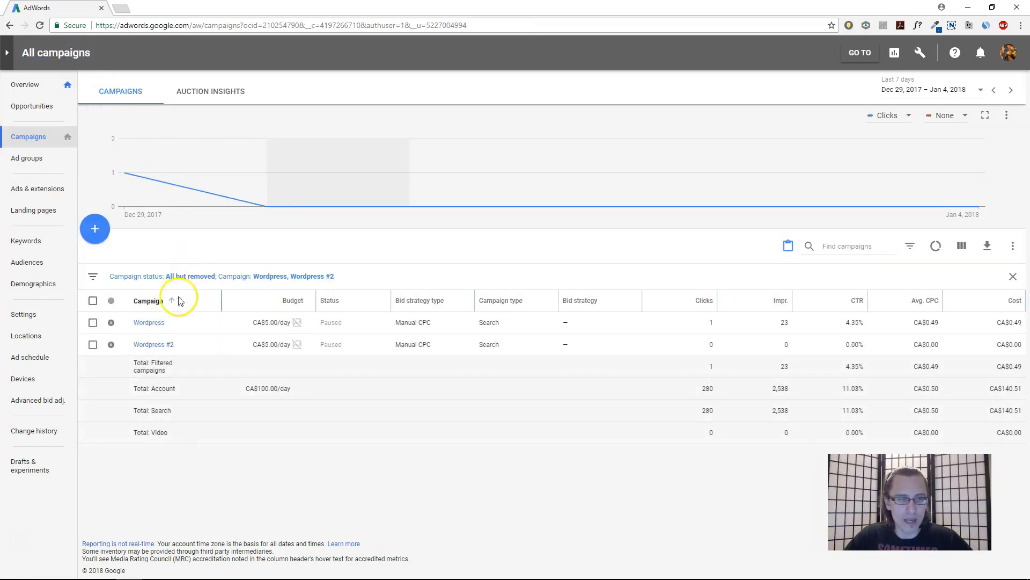
Show the Ads & extensions list of the original Wordpress campaign's Ad group 1
{"action": "left_click", "coordinate": [148, 322]}
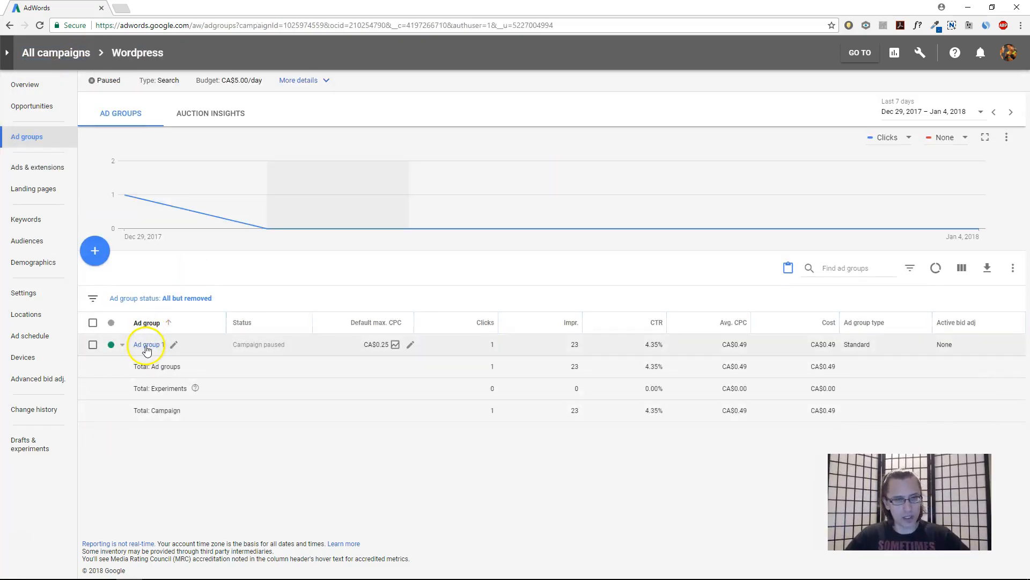
{"action": "left_click", "coordinate": [146, 344]}
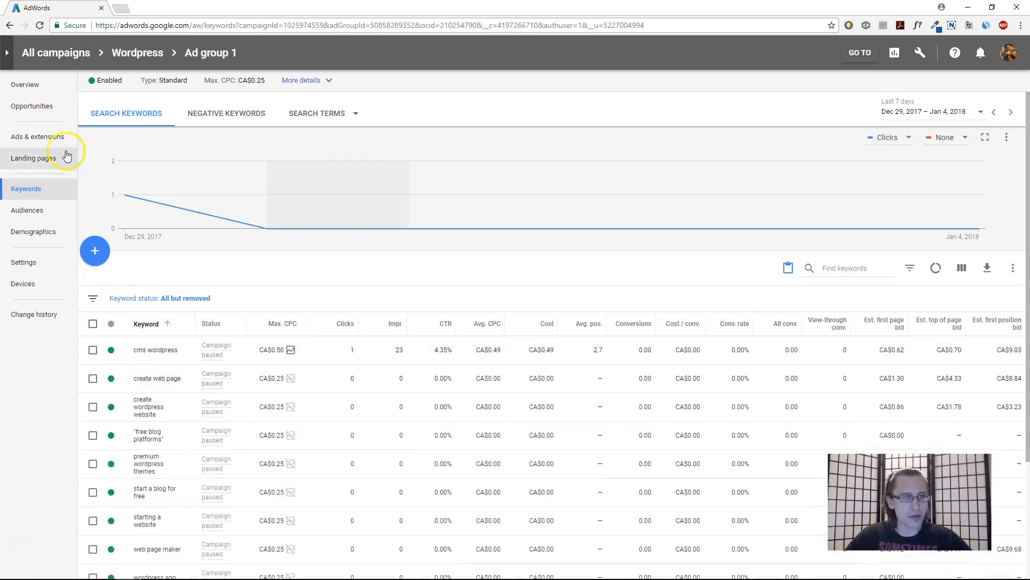
{"action": "left_click", "coordinate": [32, 137]}
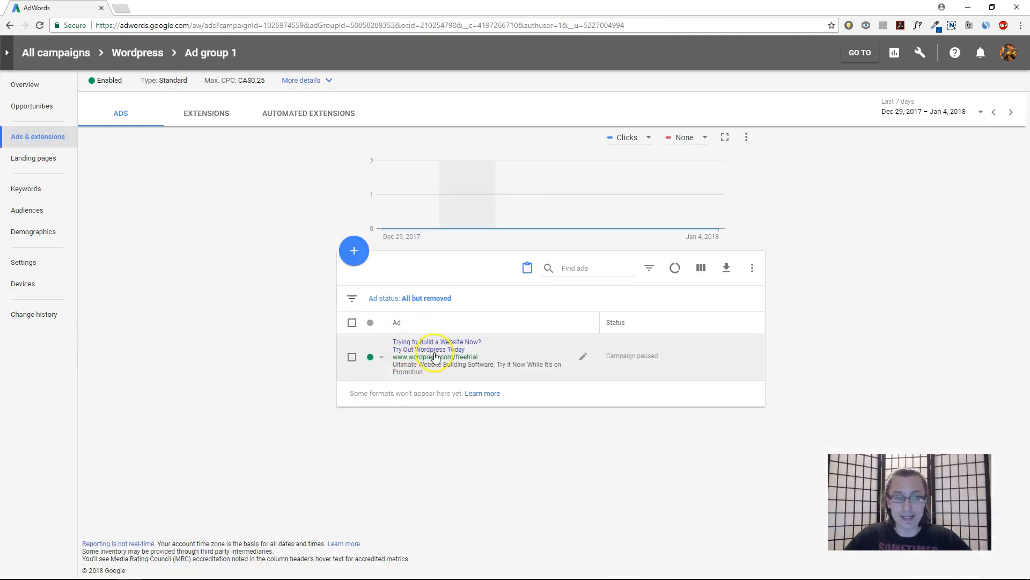
{"action": "mouse_move", "coordinate": [414, 361]}
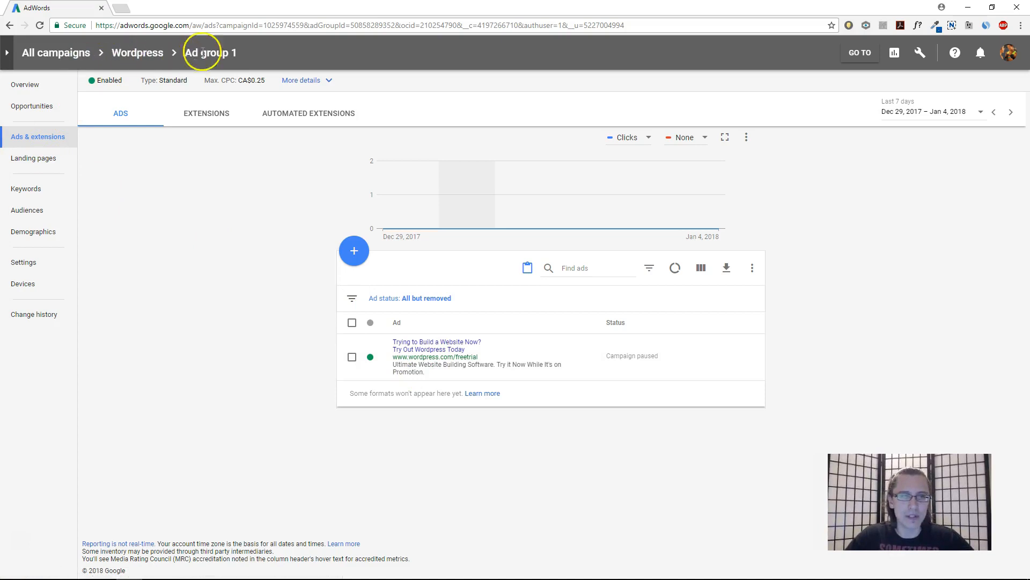
Copy and paste Ad group 1 within the Wordpress campaign, creating Ad group 1 #2
{"action": "left_click", "coordinate": [51, 52]}
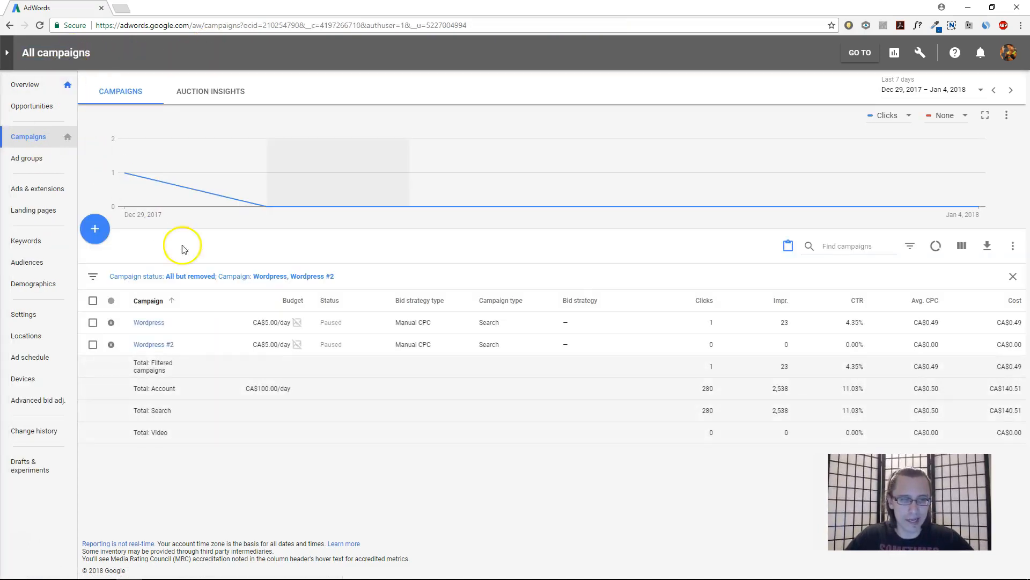
{"action": "left_click", "coordinate": [148, 322]}
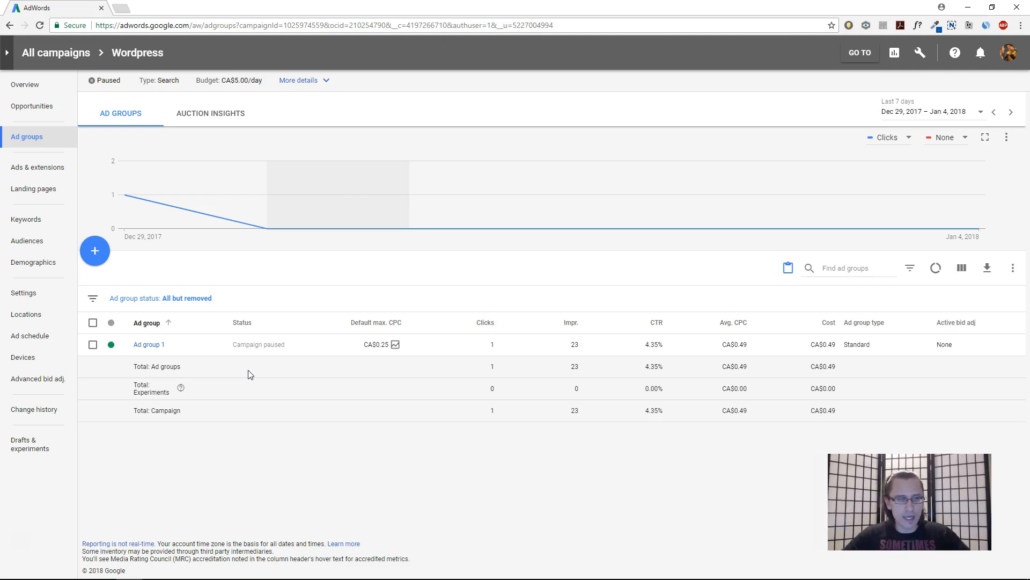
{"action": "left_click", "coordinate": [92, 344]}
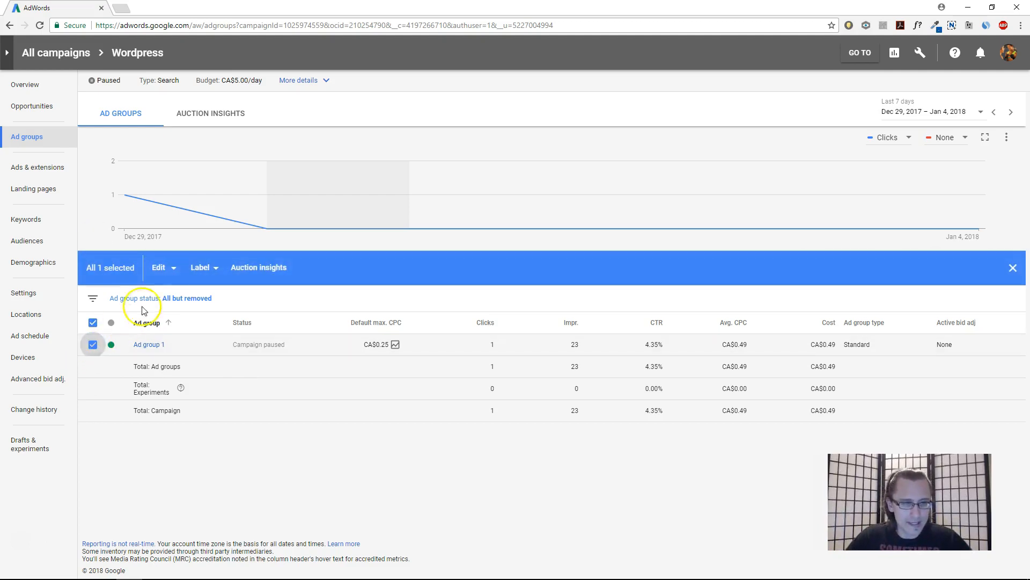
{"action": "left_click", "coordinate": [159, 267]}
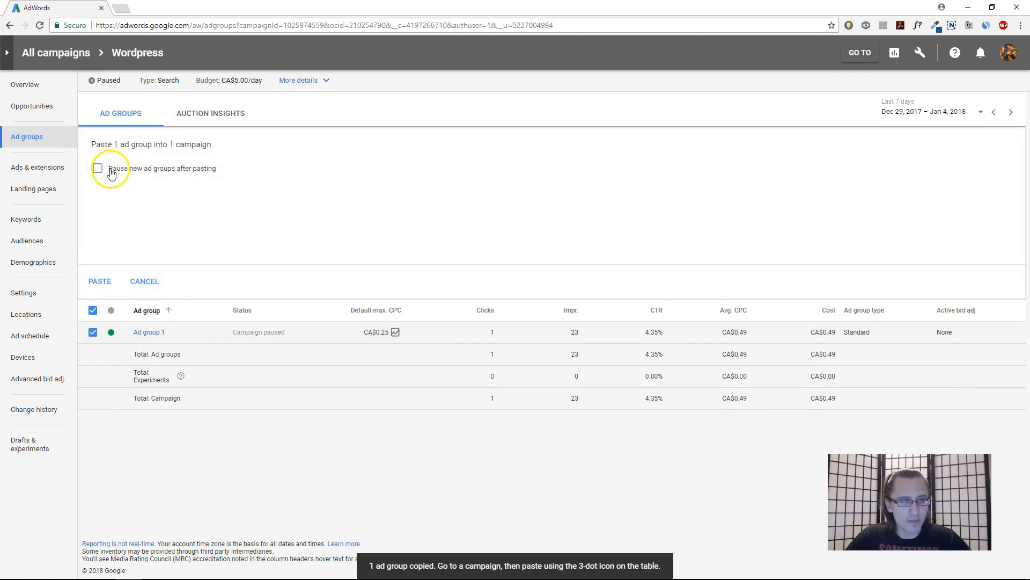
{"action": "left_click", "coordinate": [98, 281]}
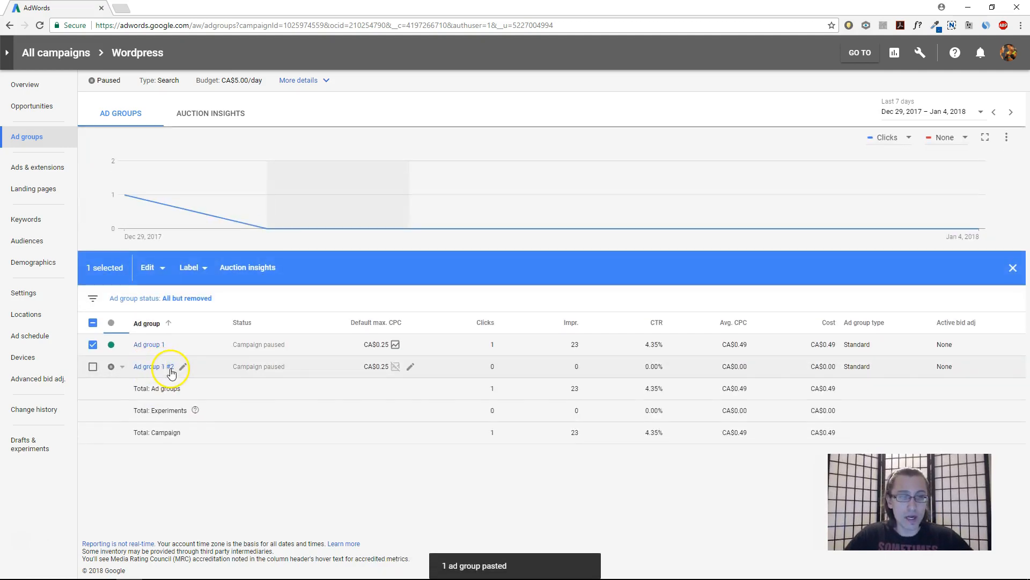
{"action": "left_click", "coordinate": [92, 343]}
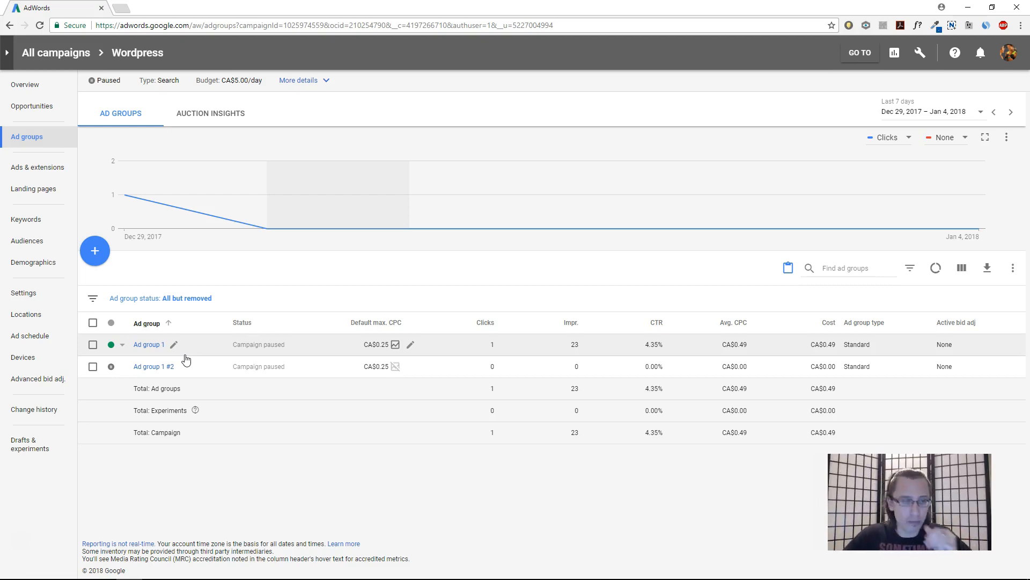
Paste copies of Ad group 1 and Ad group 1 #2, giving four ad groups through #4
{"action": "left_click", "coordinate": [92, 343]}
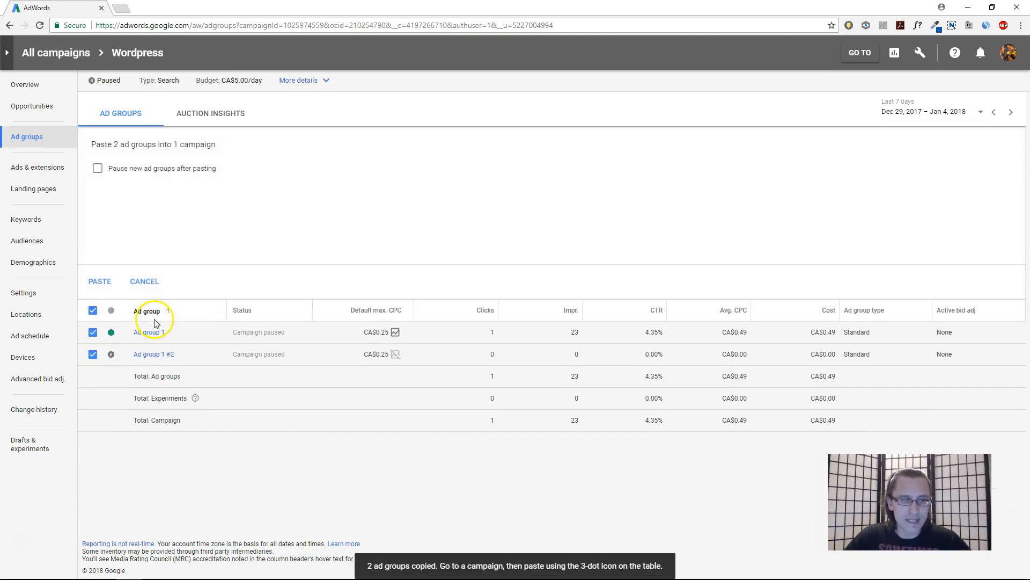
{"action": "left_click", "coordinate": [100, 282]}
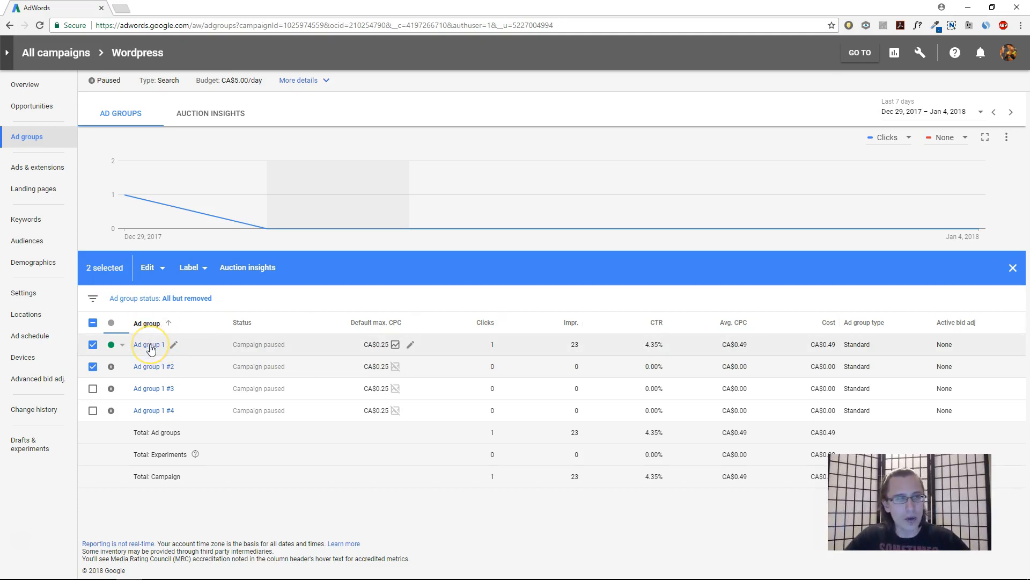
Show the Ads & extensions list of Ad group 1, revealing the Wordpress trial ad
{"action": "left_click", "coordinate": [149, 344]}
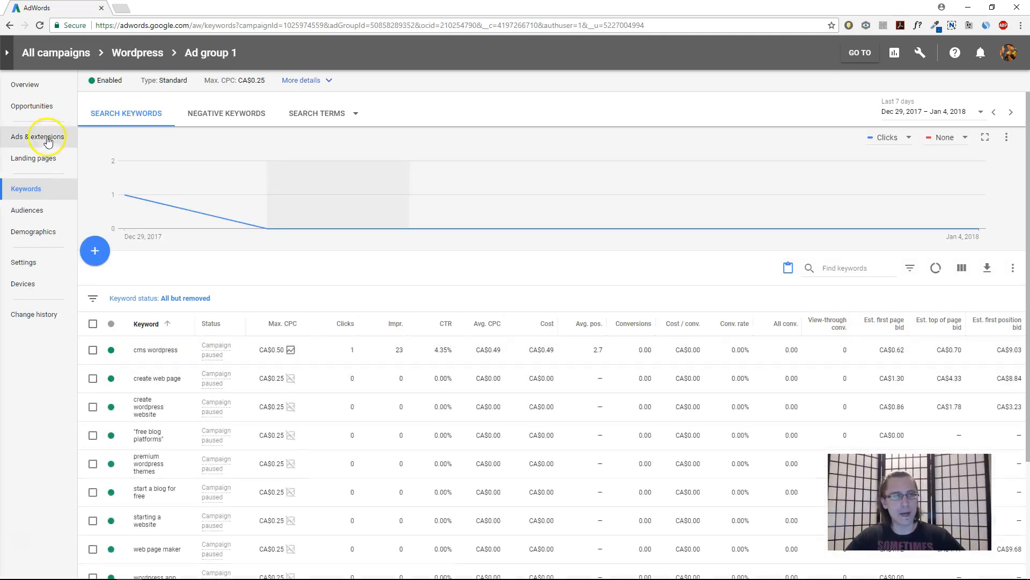
{"action": "left_click", "coordinate": [38, 136]}
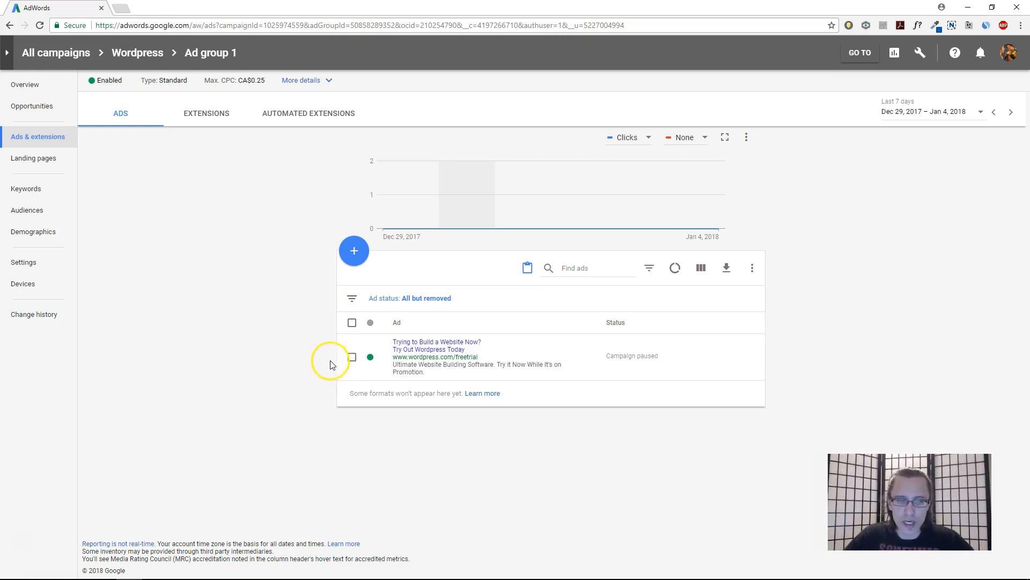
Copy the existing Wordpress trial text ad via Edit, then clear the selection
{"action": "left_click", "coordinate": [352, 357]}
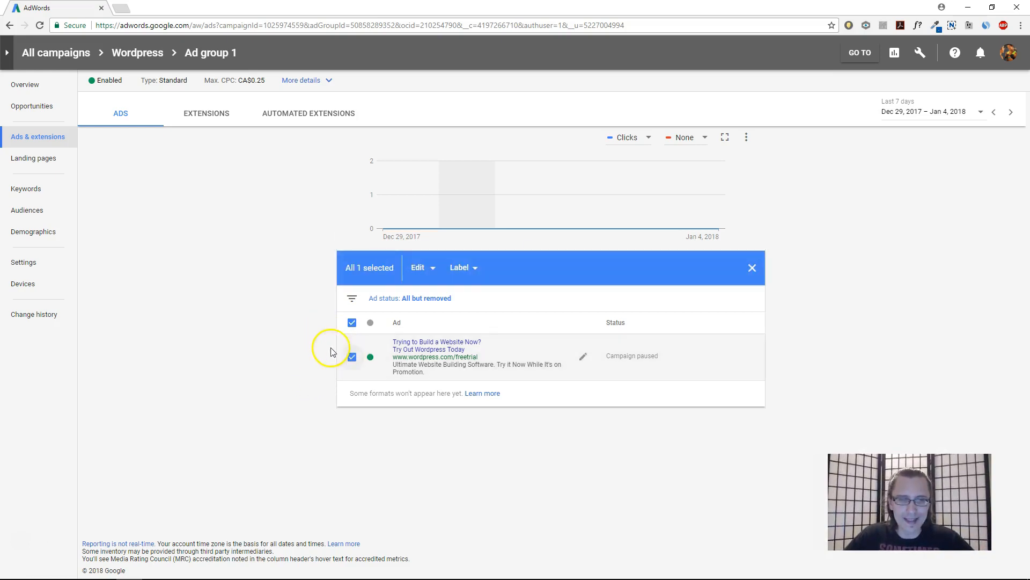
{"action": "mouse_move", "coordinate": [322, 330]}
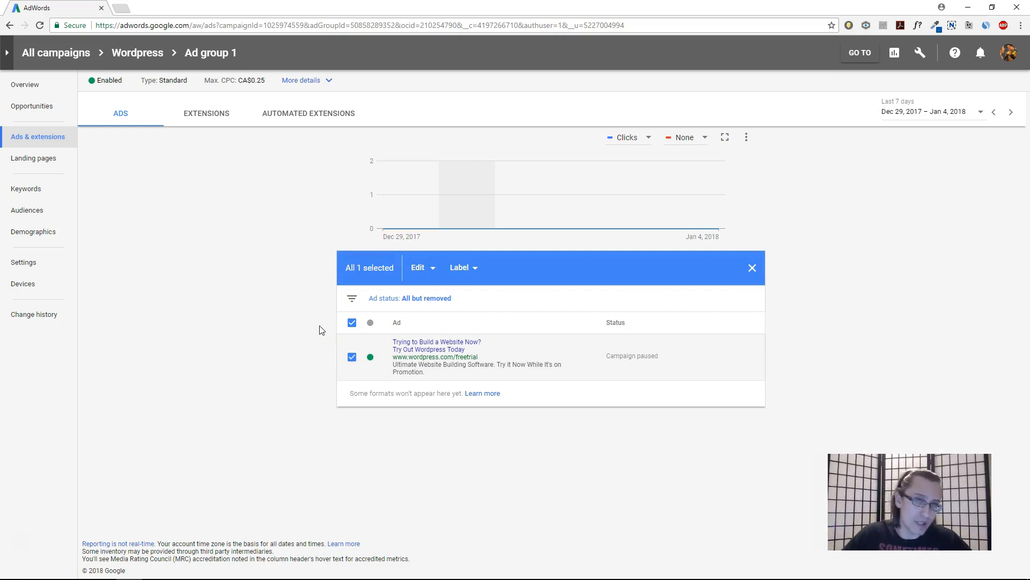
{"action": "left_click", "coordinate": [418, 267]}
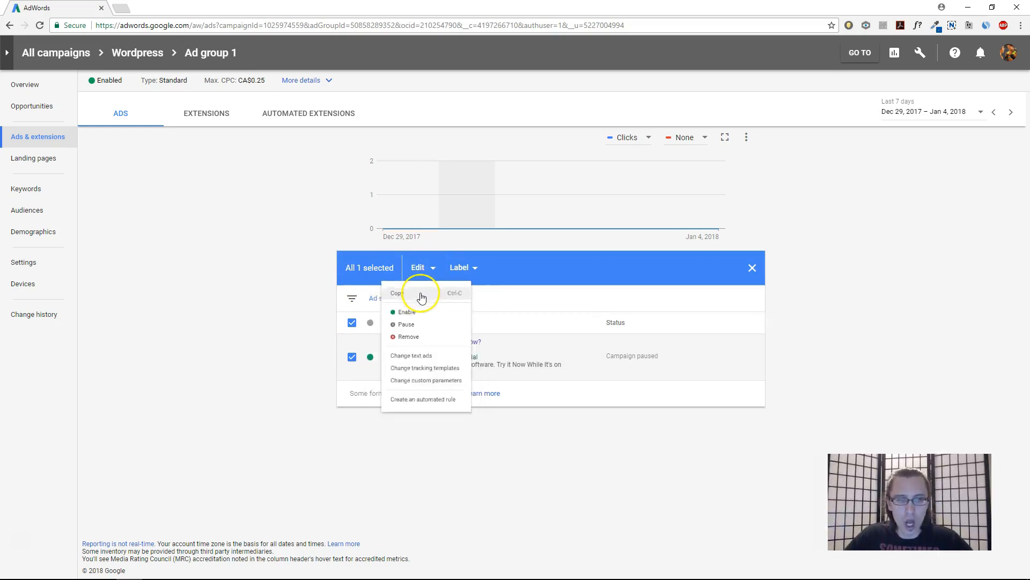
{"action": "left_click", "coordinate": [399, 292]}
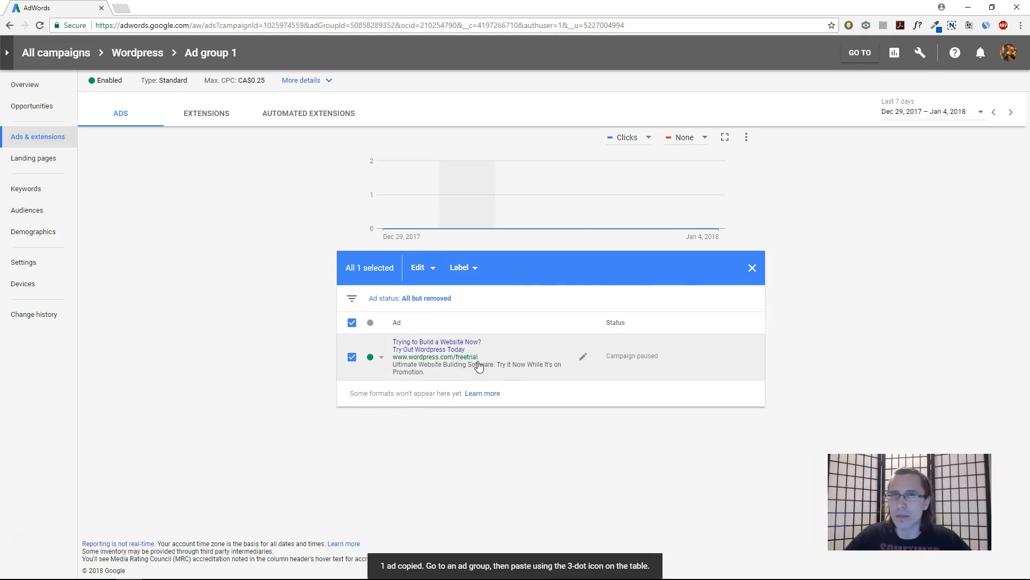
{"action": "mouse_move", "coordinate": [751, 268]}
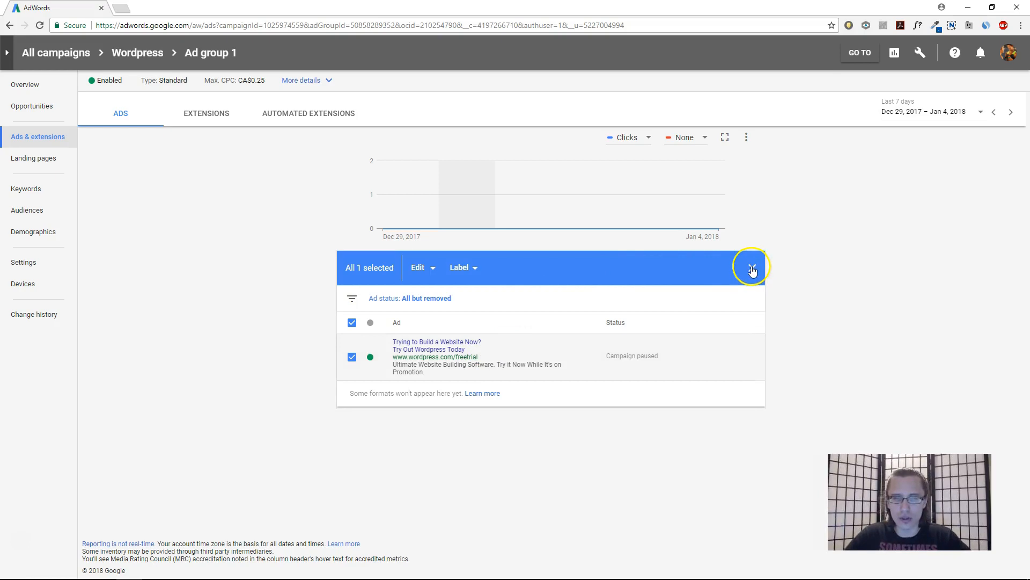
{"action": "left_click", "coordinate": [751, 268]}
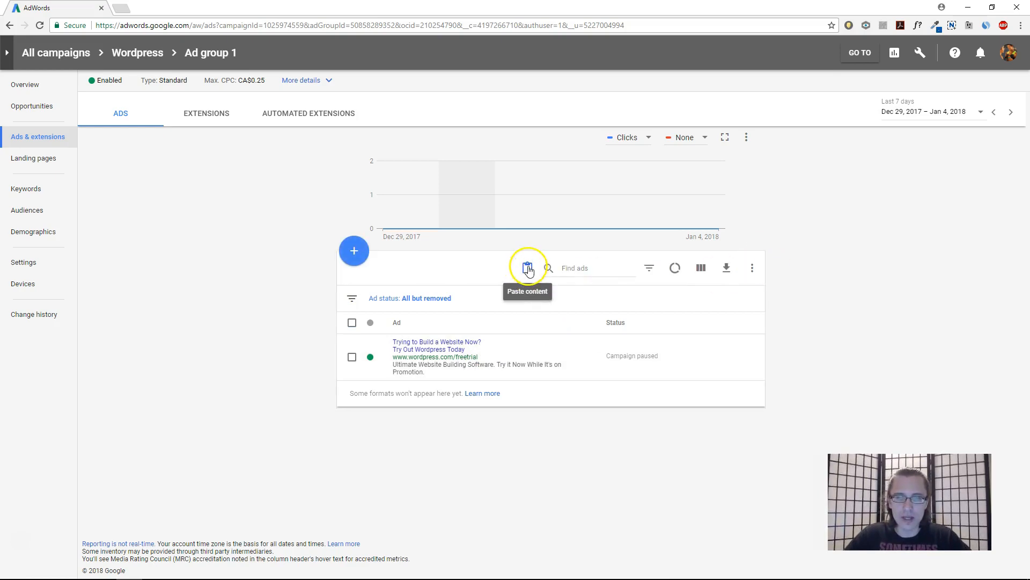
Paste the ad back into Ad group 1 paused with duplicate creation allowed; it reports not pasted
{"action": "left_click", "coordinate": [528, 268]}
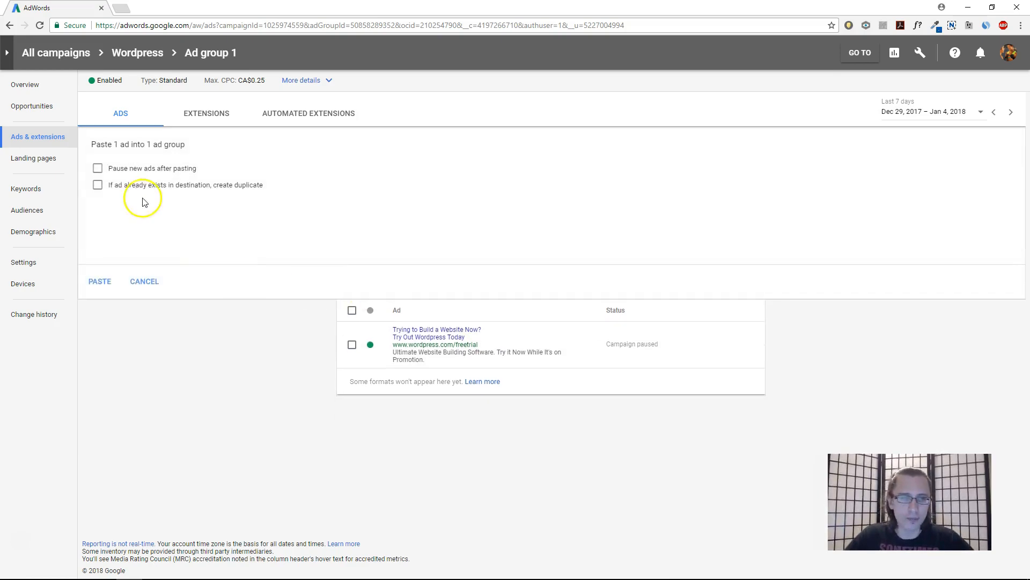
{"action": "left_click", "coordinate": [98, 167]}
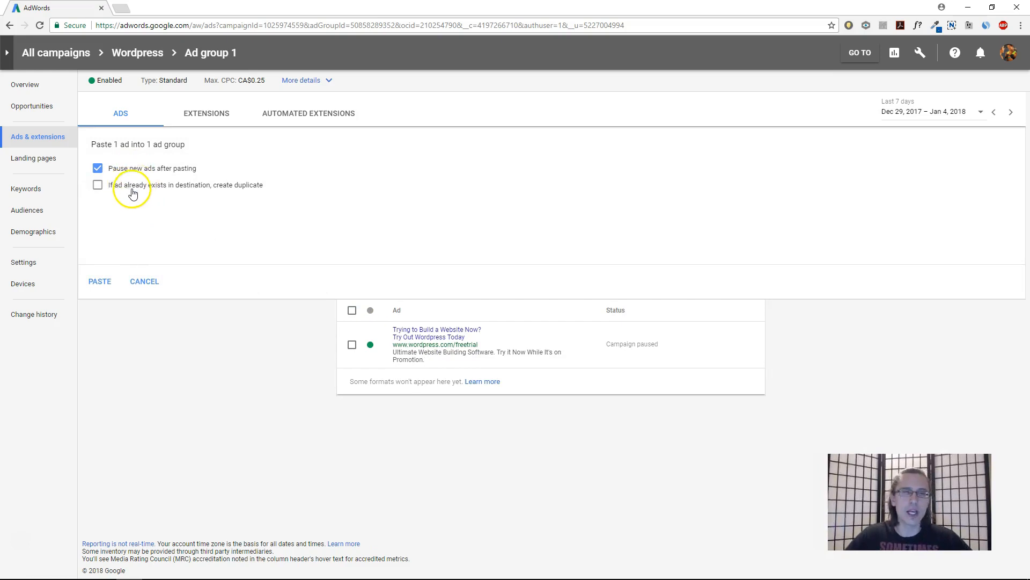
{"action": "left_click", "coordinate": [97, 184]}
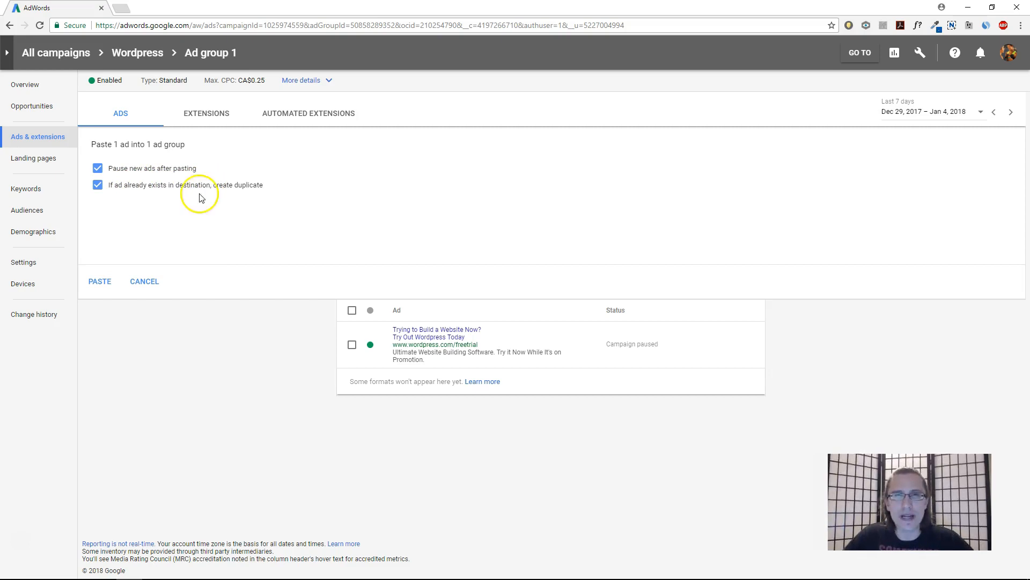
{"action": "left_click", "coordinate": [98, 281]}
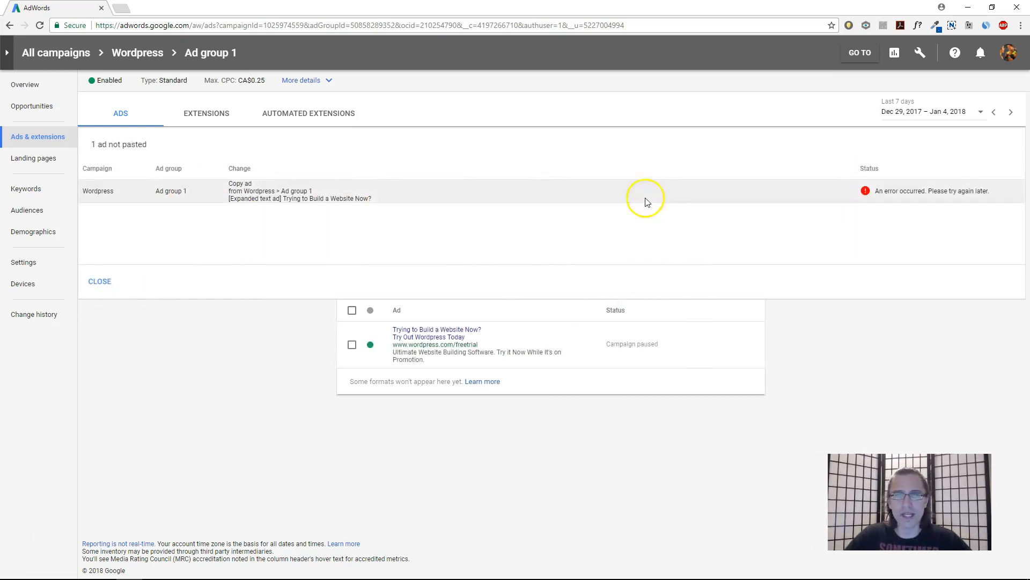
{"action": "mouse_move", "coordinate": [936, 193]}
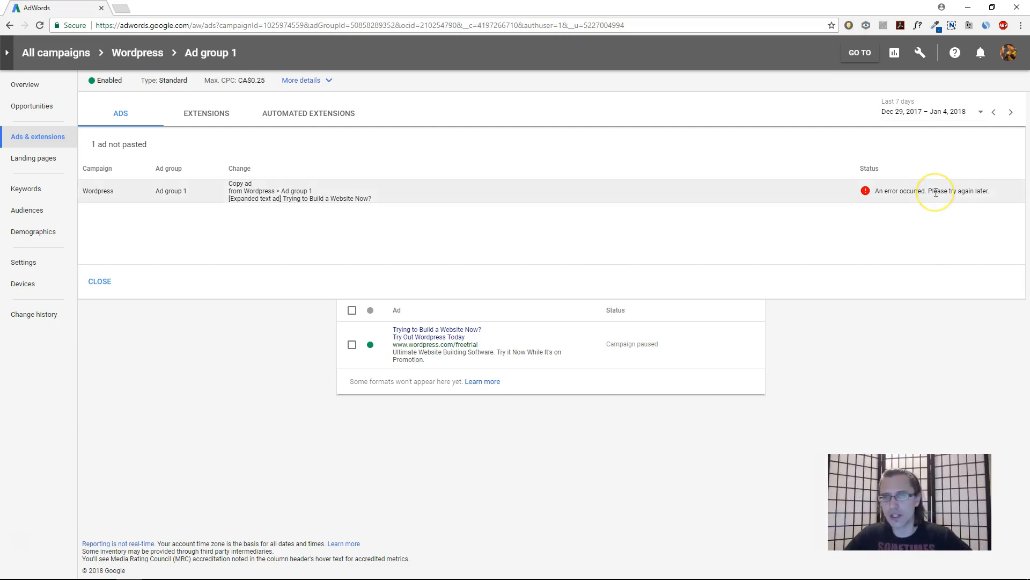
Search Google for 'An error occurred. Please try again later.' and return to the AdWords report
{"action": "triple_click", "coordinate": [935, 191]}
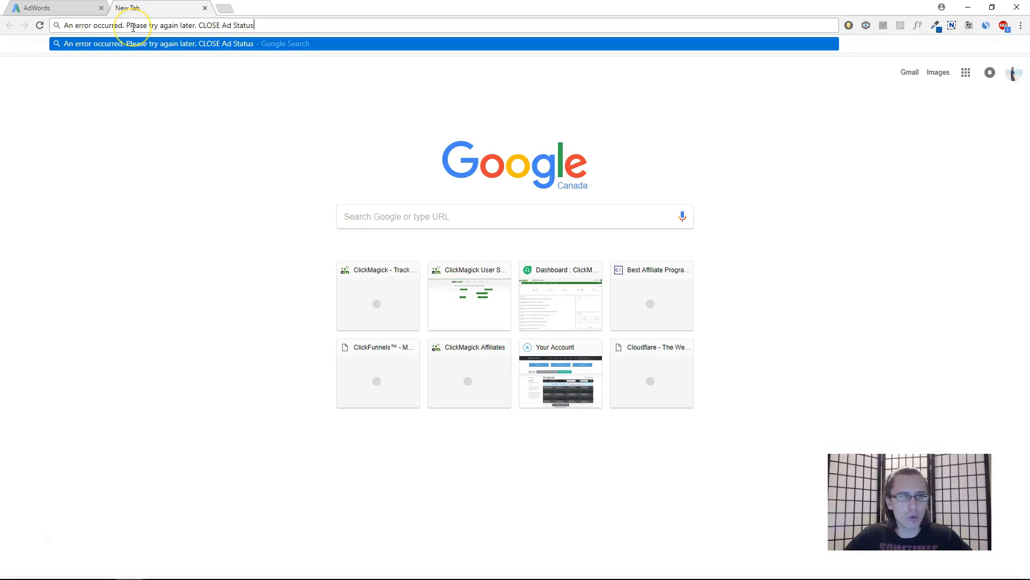
{"action": "key", "text": "Enter"}
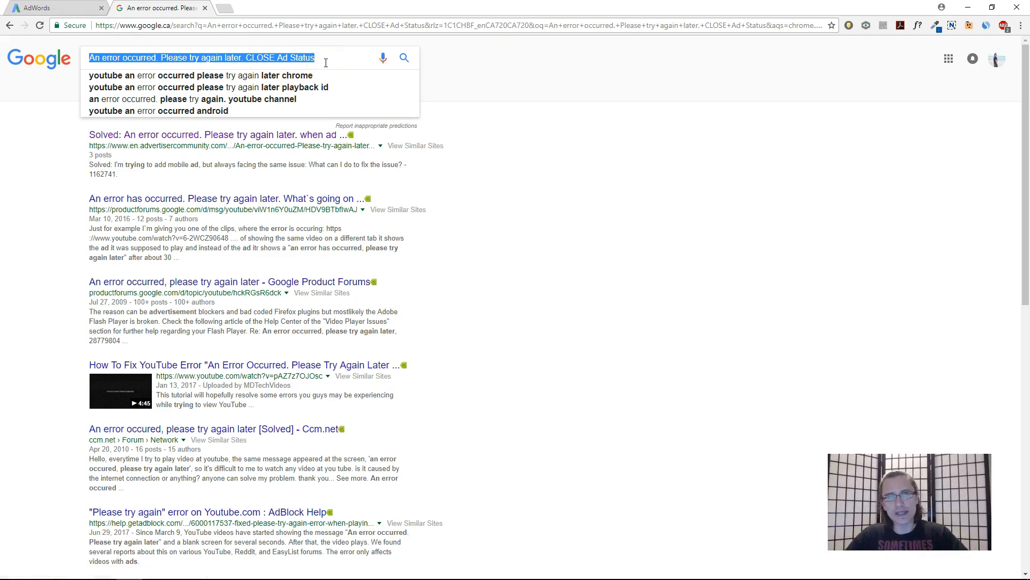
{"action": "left_click", "coordinate": [53, 8]}
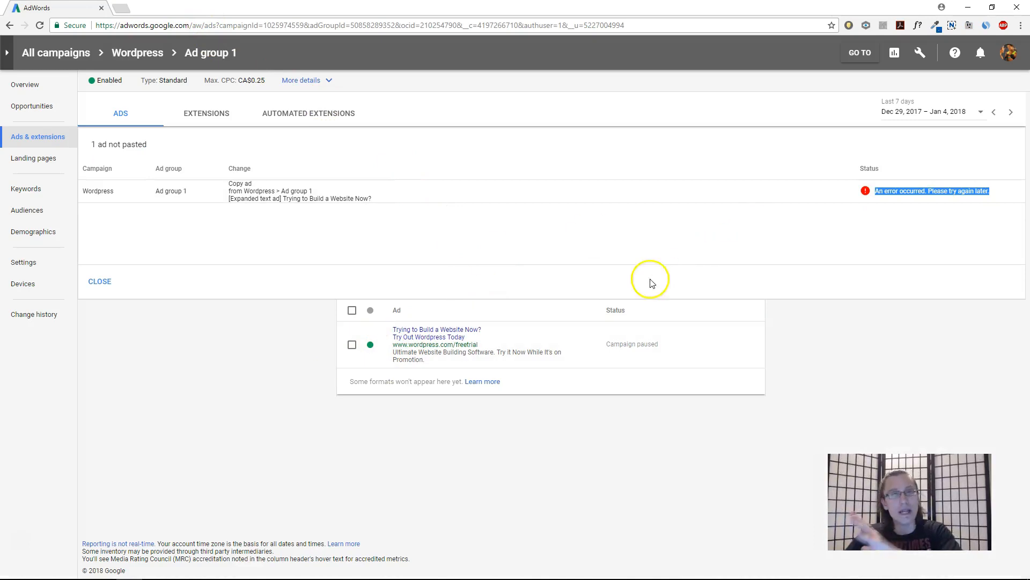
Dismiss the failed-paste report and set the Ad status filter to All
{"action": "left_click", "coordinate": [99, 282]}
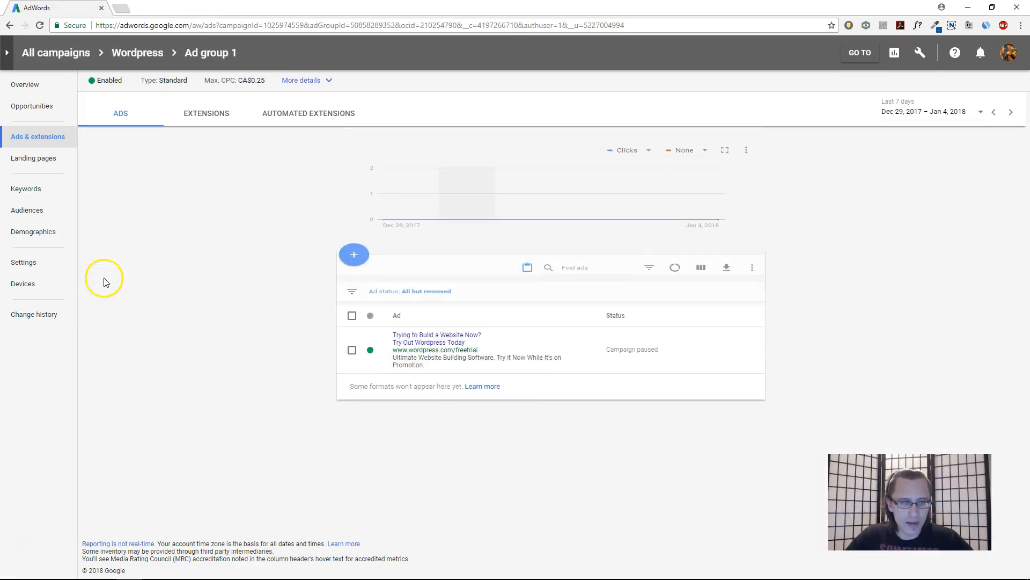
{"action": "left_click", "coordinate": [410, 291]}
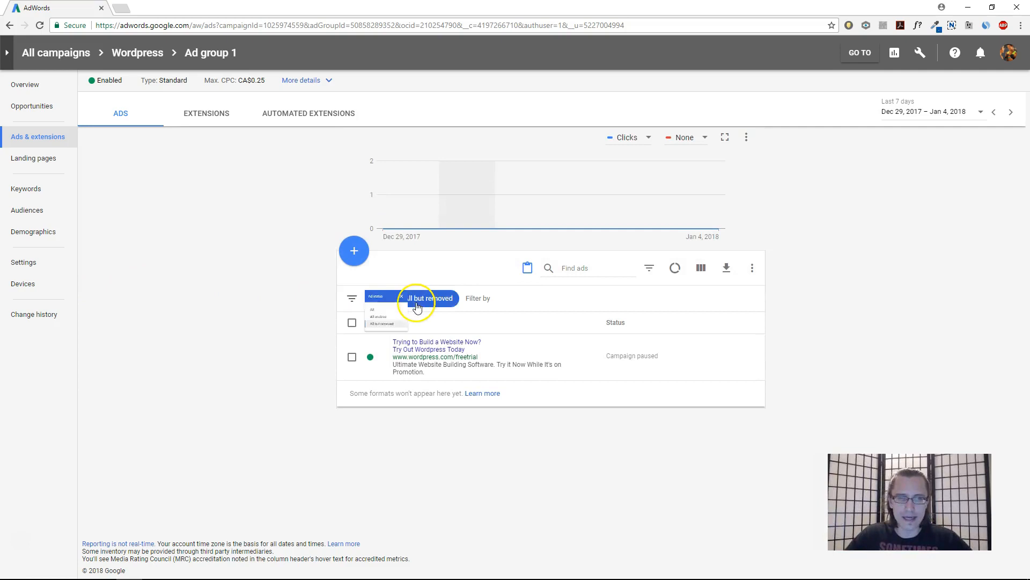
{"action": "left_click", "coordinate": [372, 309]}
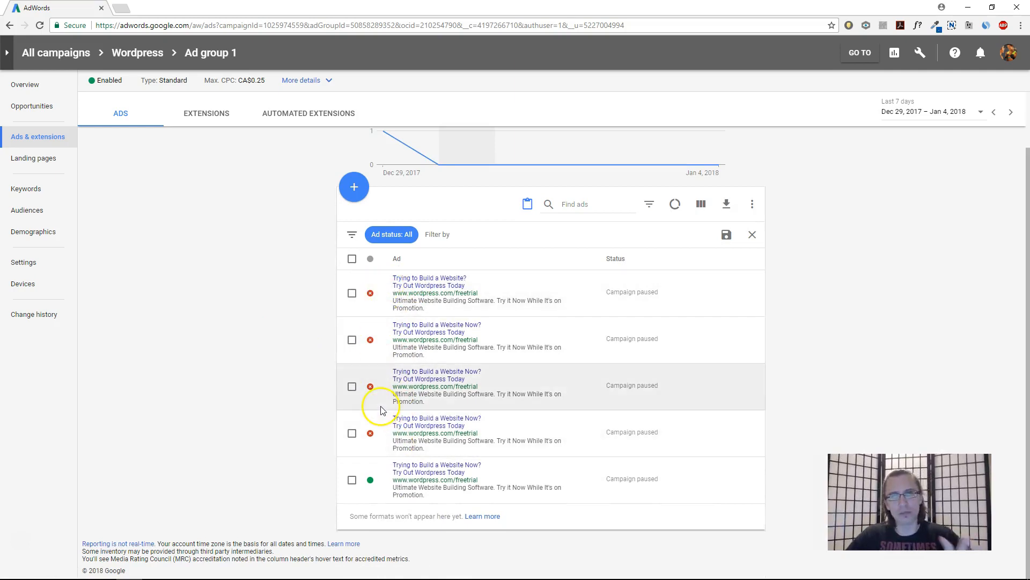
{"action": "mouse_move", "coordinate": [288, 382]}
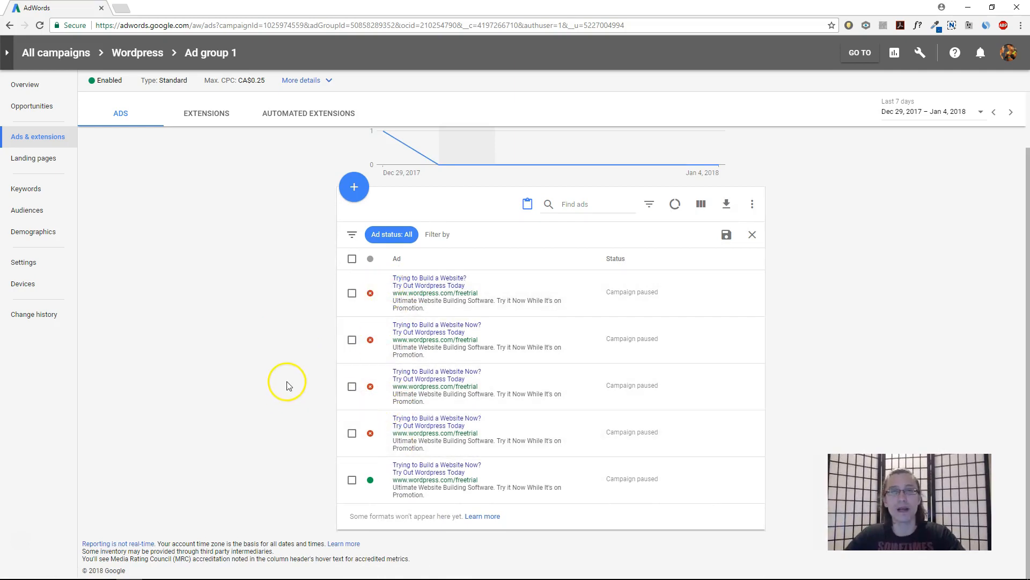
Copy the enabled ad from the five ads now listed in Ad group 1
{"action": "left_click", "coordinate": [352, 480]}
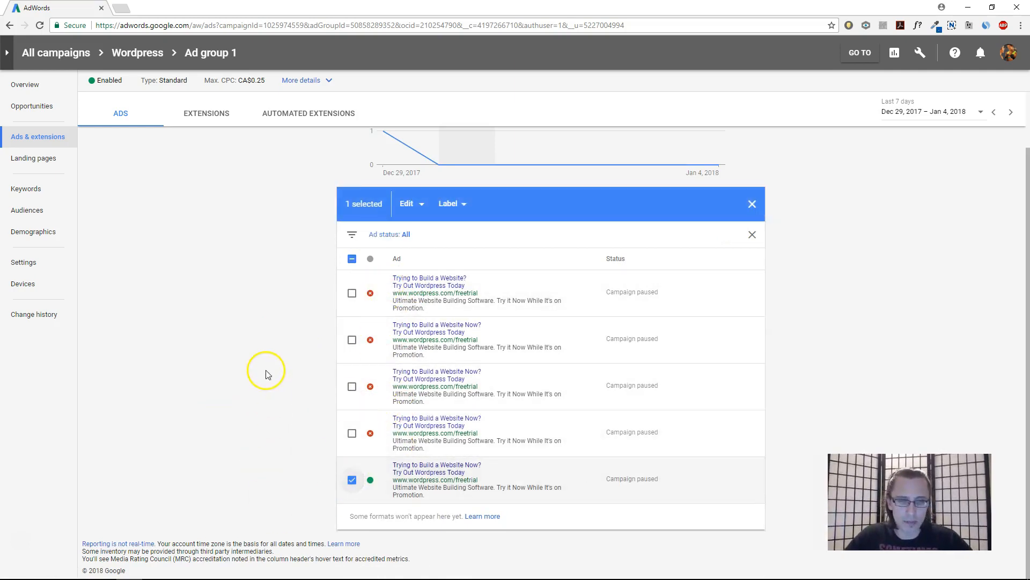
{"action": "left_click", "coordinate": [404, 234]}
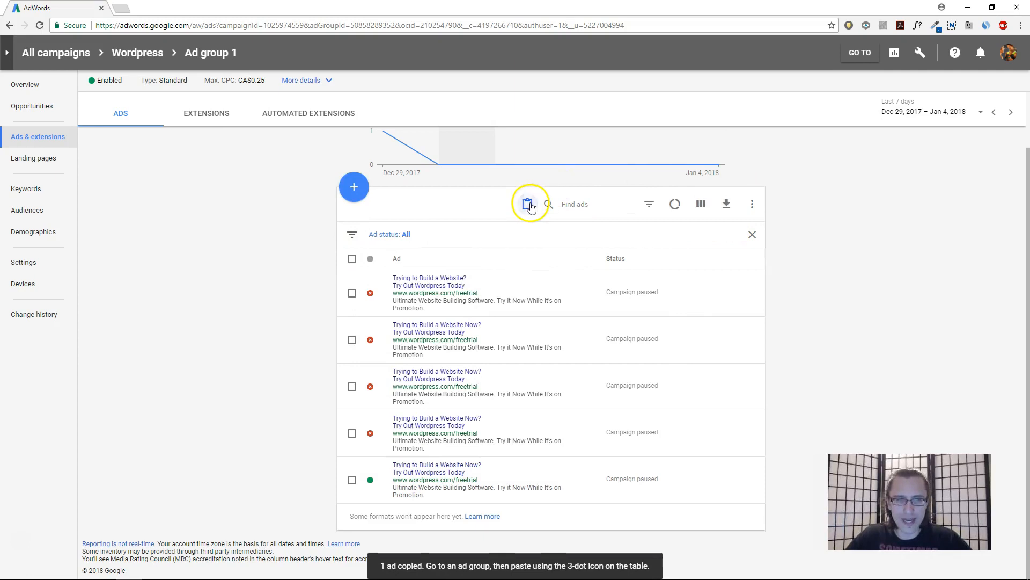
Paste two paused duplicates of the copied trial ad into Ad group 1
{"action": "left_click", "coordinate": [528, 204]}
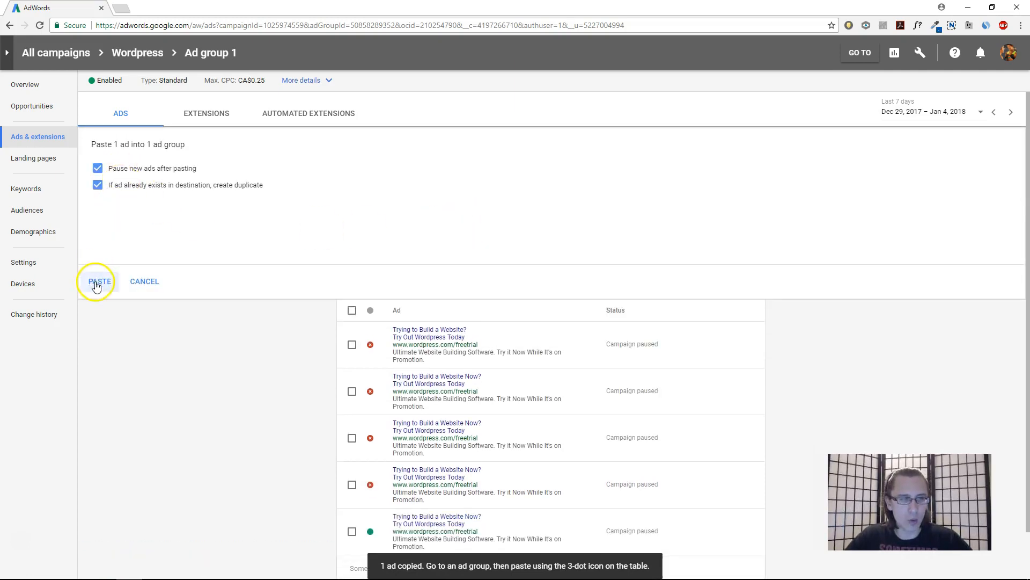
{"action": "left_click", "coordinate": [101, 281]}
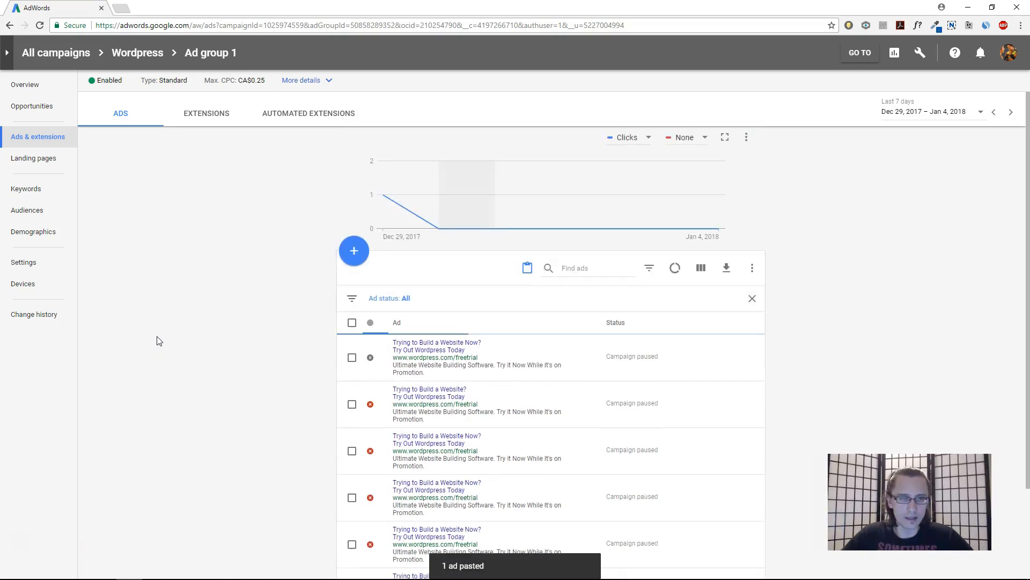
{"action": "scroll", "scroll_direction": "down", "scroll_amount": 3}
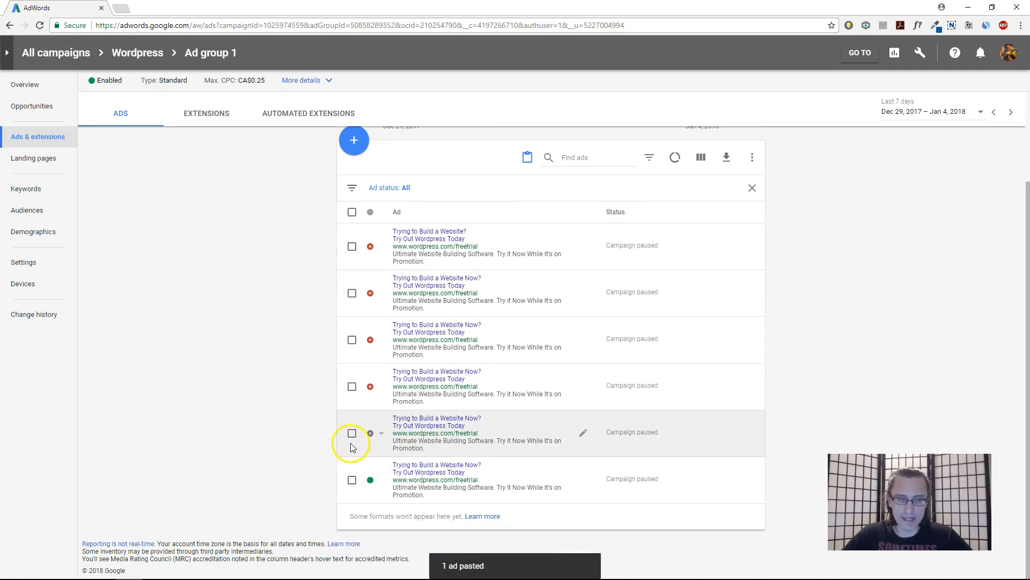
{"action": "left_click", "coordinate": [352, 432]}
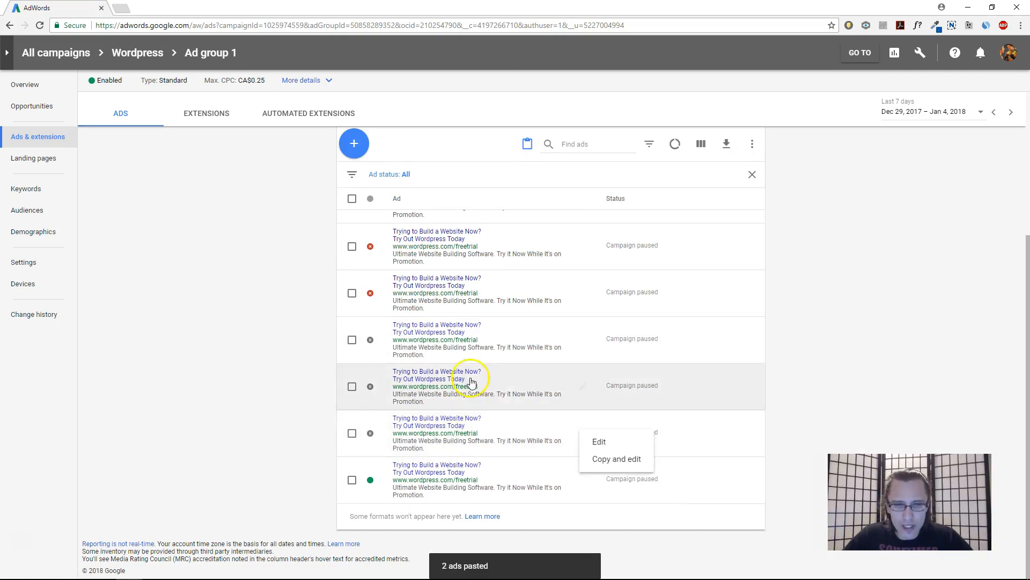
Save a duplicate as a new ad headlined 'Trying to Build a Website?' and dismiss the callout panel
{"action": "left_click", "coordinate": [599, 442]}
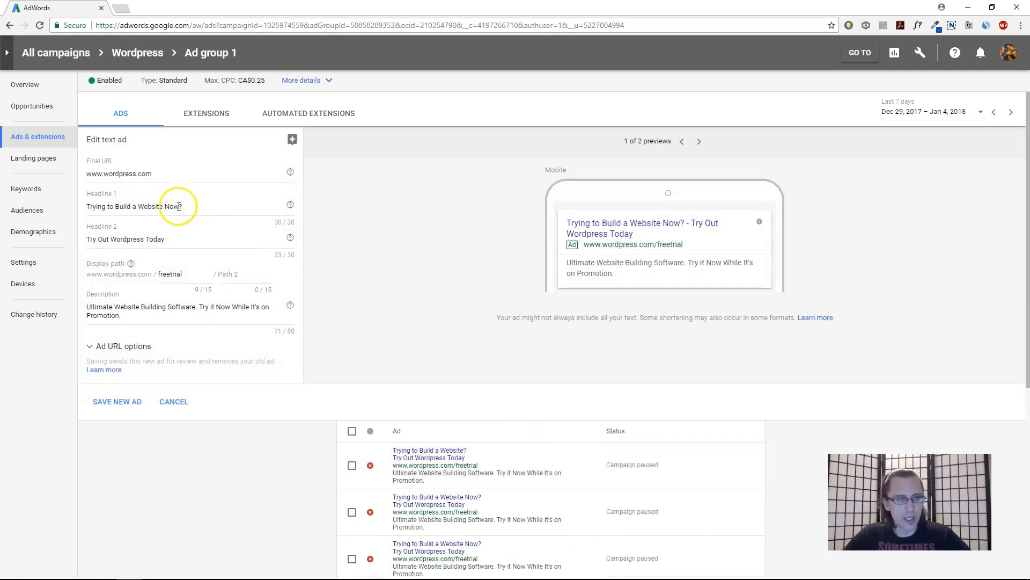
{"action": "key", "text": "Backspace"}
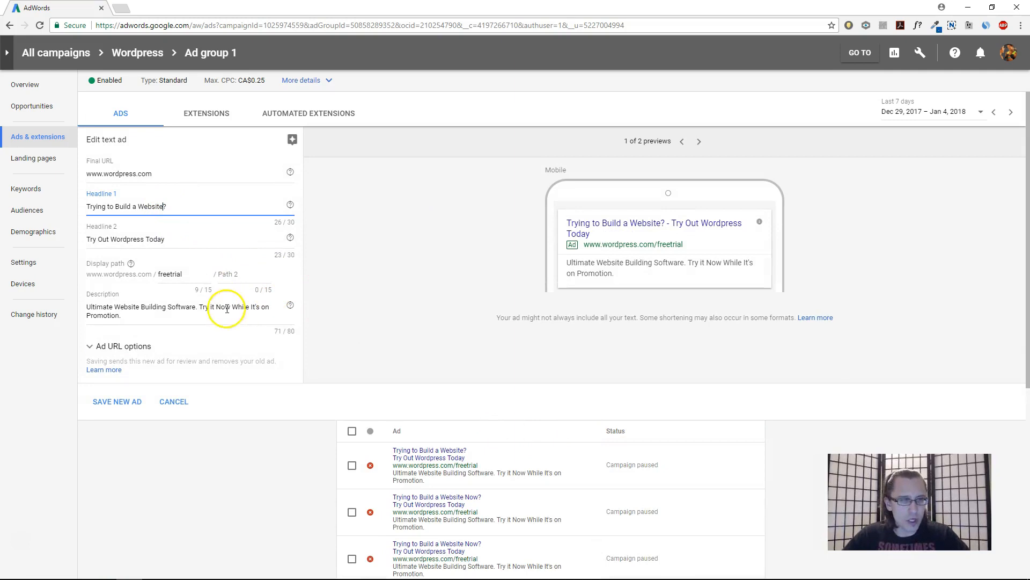
{"action": "left_click", "coordinate": [116, 401]}
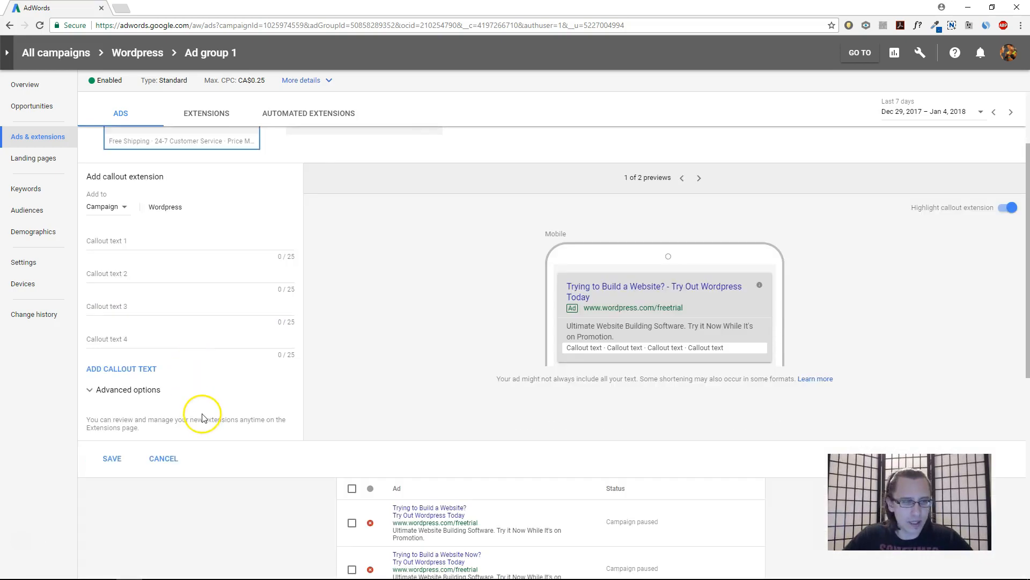
{"action": "left_click", "coordinate": [164, 459]}
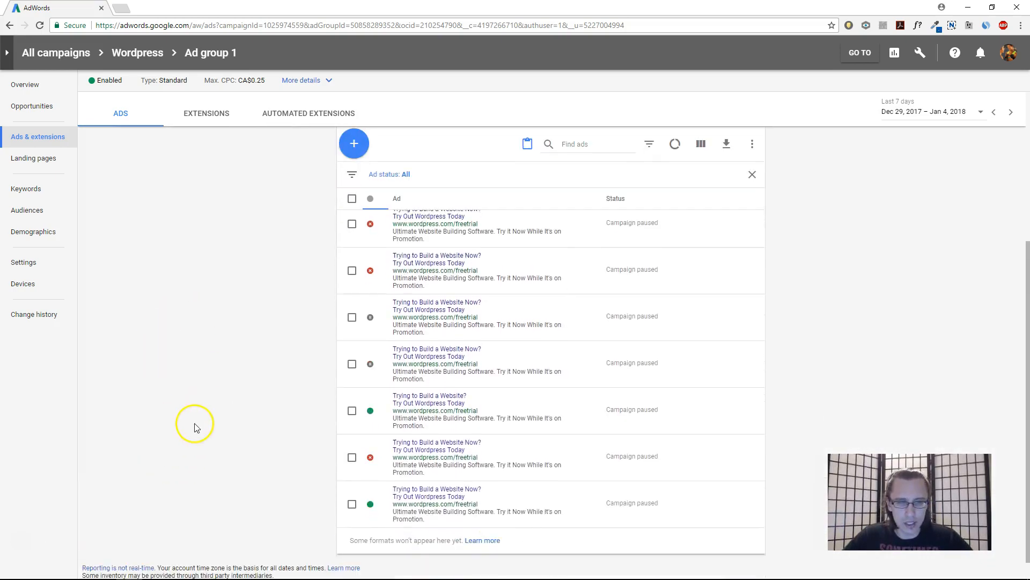
{"action": "mouse_move", "coordinate": [496, 365]}
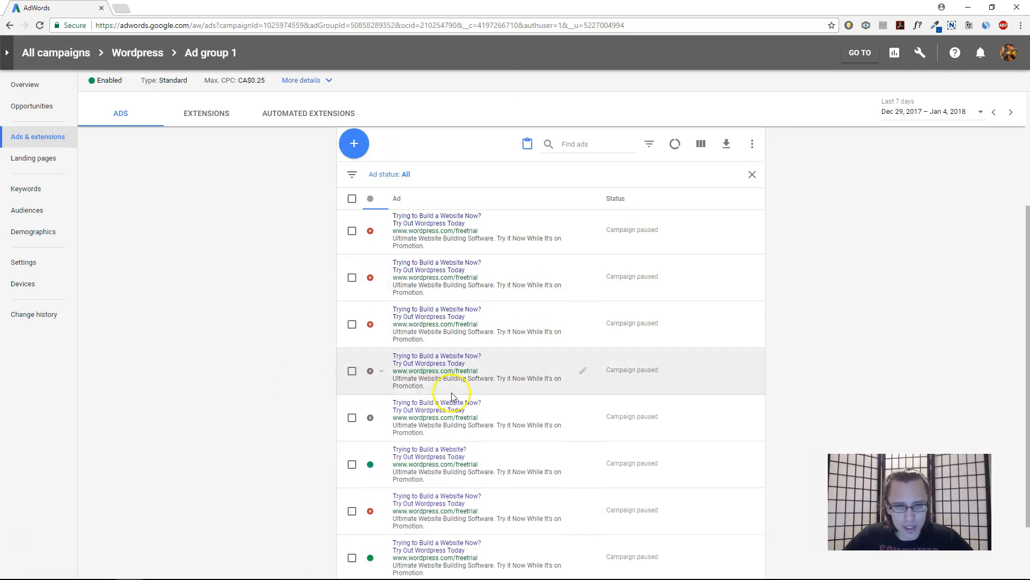
Swap the duplicate's headlines to lead with 'Try Out Wordpress Today' and save as a new ad
{"action": "left_click", "coordinate": [583, 370]}
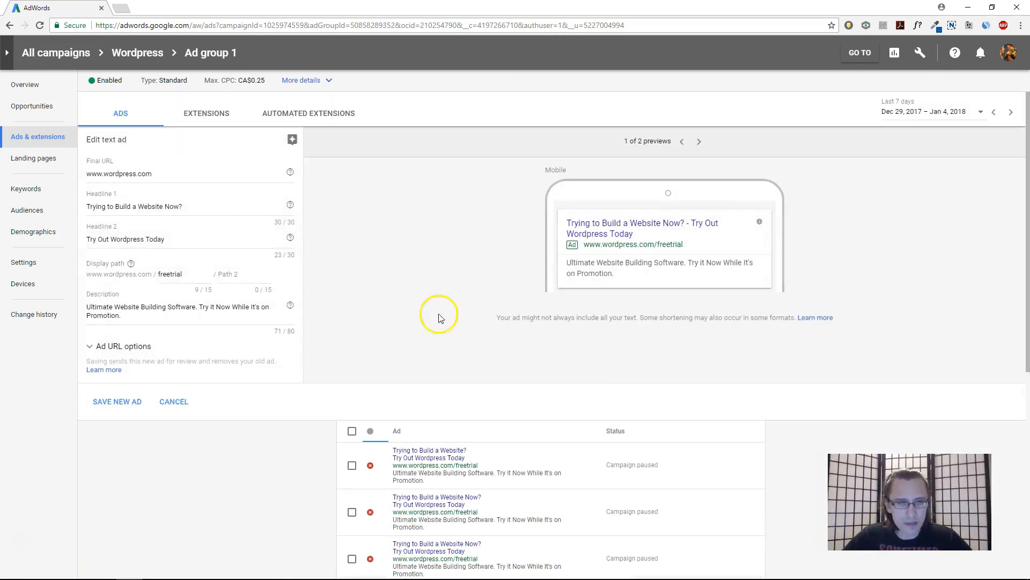
{"action": "triple_click", "coordinate": [135, 206]}
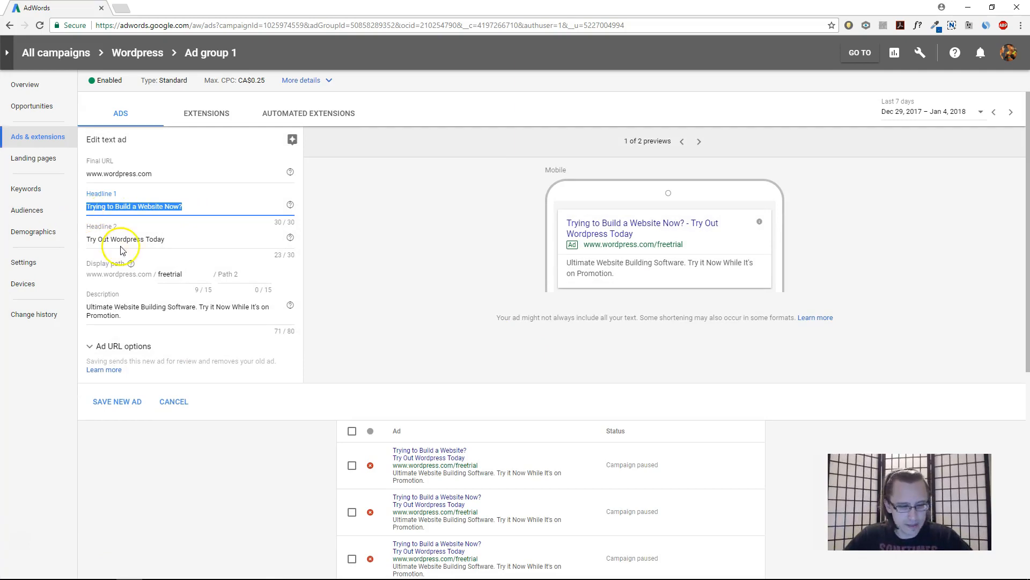
{"action": "mouse_move", "coordinate": [127, 234]}
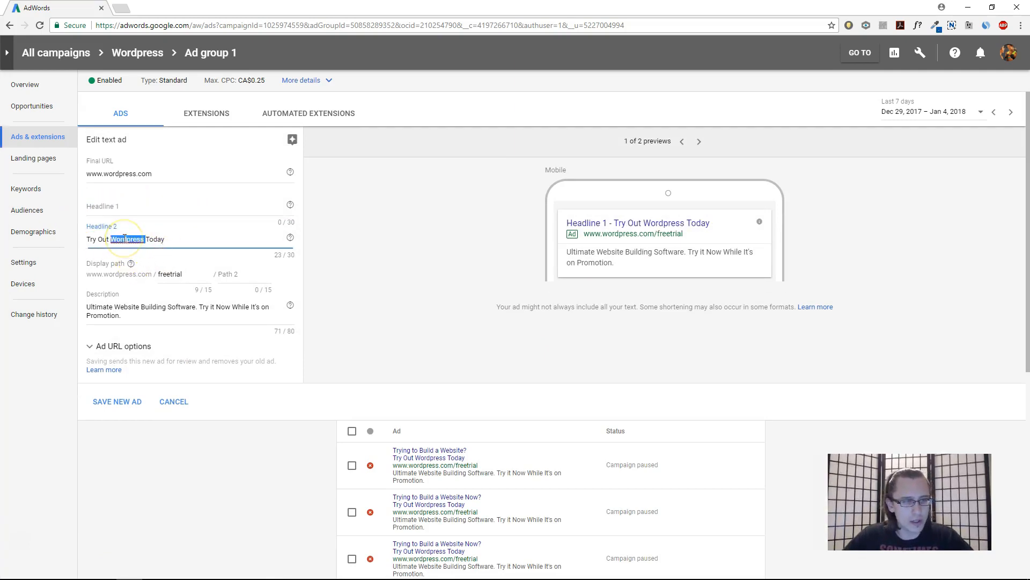
{"action": "type", "text": "T"}
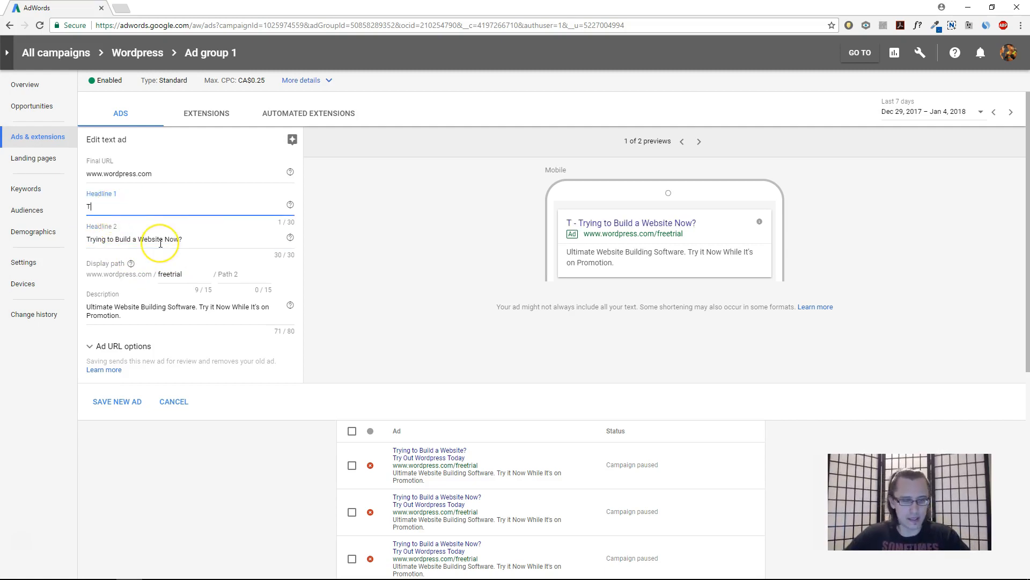
{"action": "type", "text": "ry Out wordpress Today"}
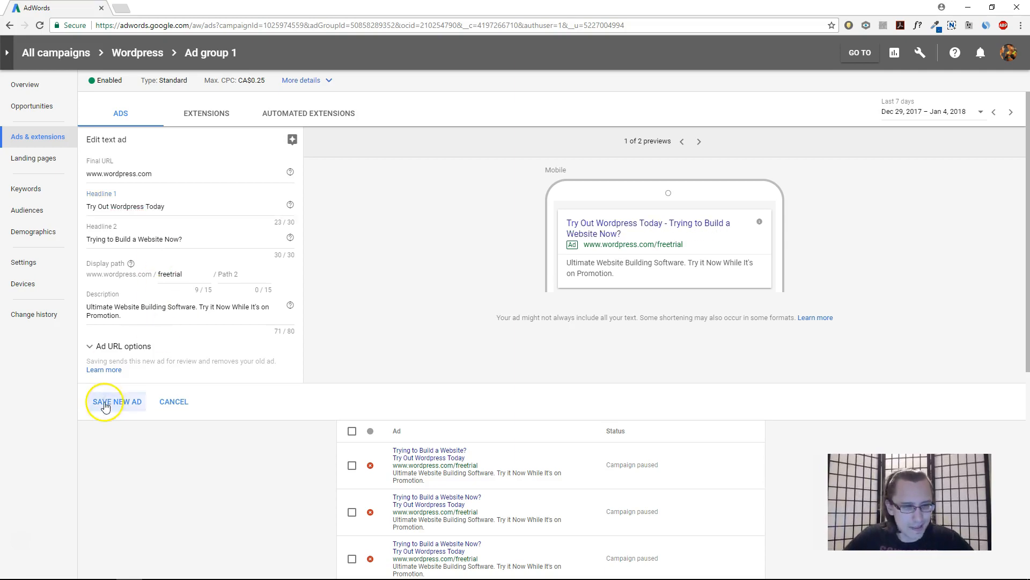
{"action": "left_click", "coordinate": [115, 401]}
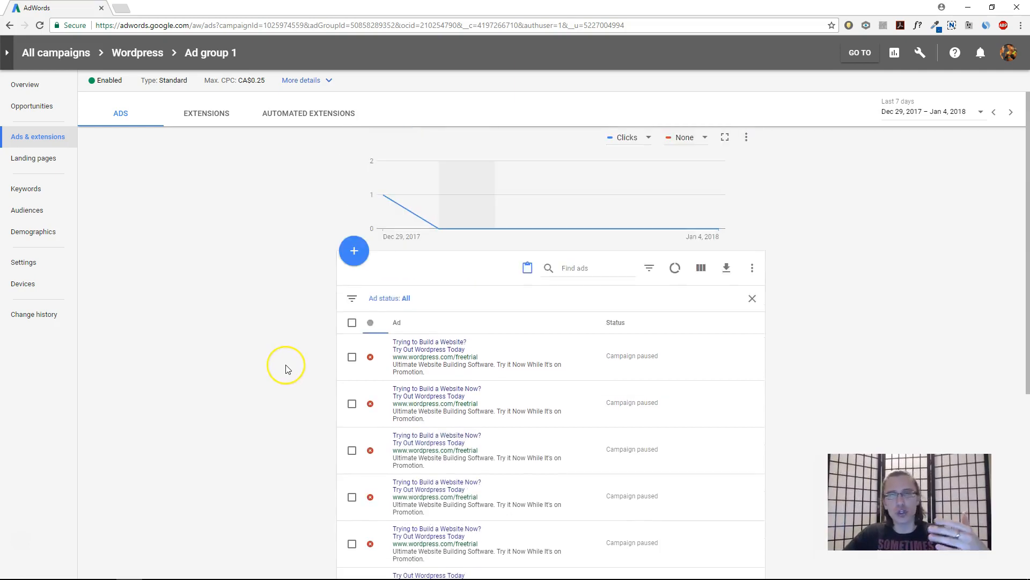
{"action": "mouse_move", "coordinate": [287, 369]}
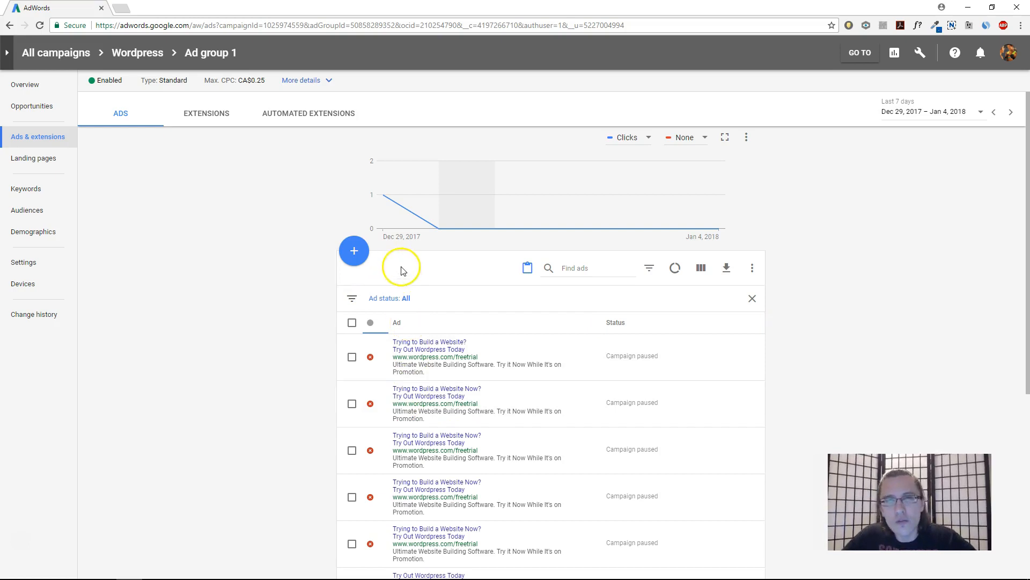
{"action": "mouse_move", "coordinate": [156, 413]}
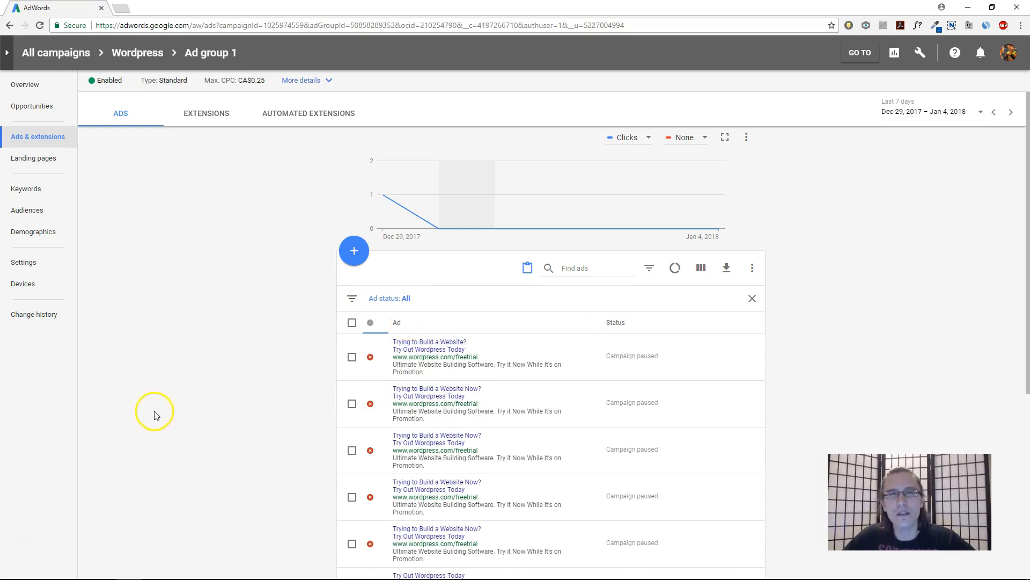